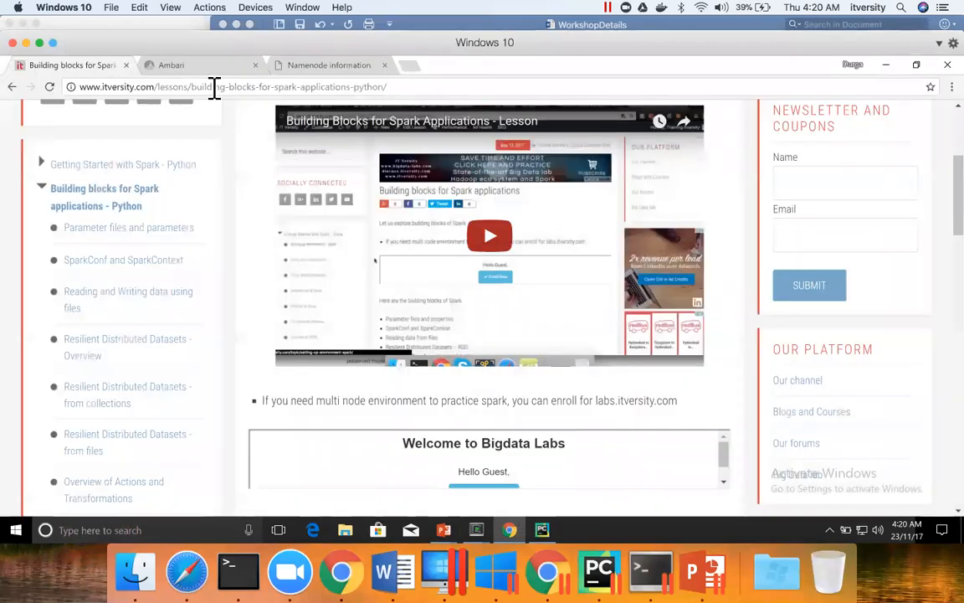
- Go to the Flume docs address and open the Flume 1.6.0 User Guide from the index
{"action": "type", "text": "flume-ng-1.6.0+cdh5.10.1/"}
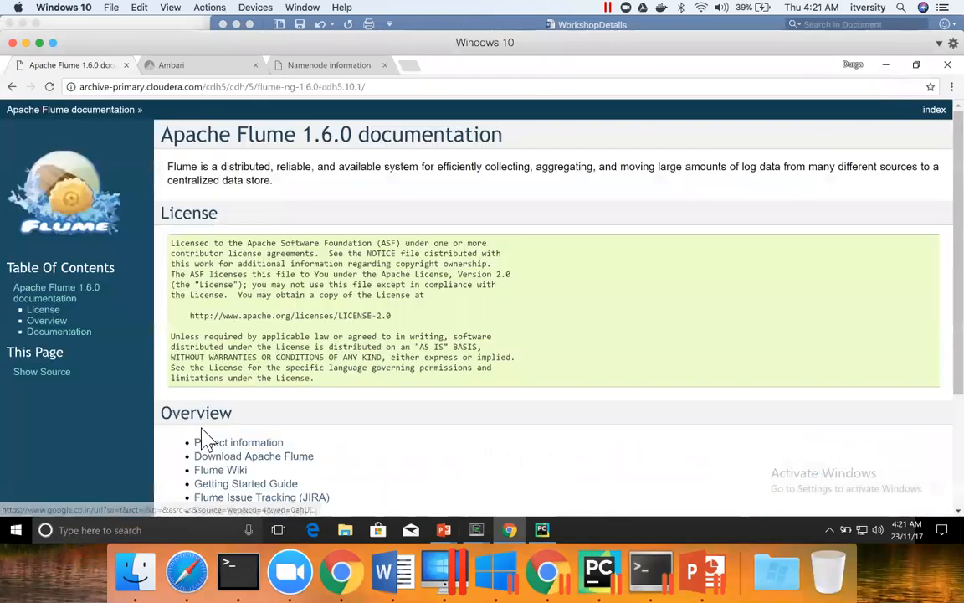
{"action": "scroll", "scroll_direction": "down", "scroll_amount": 3}
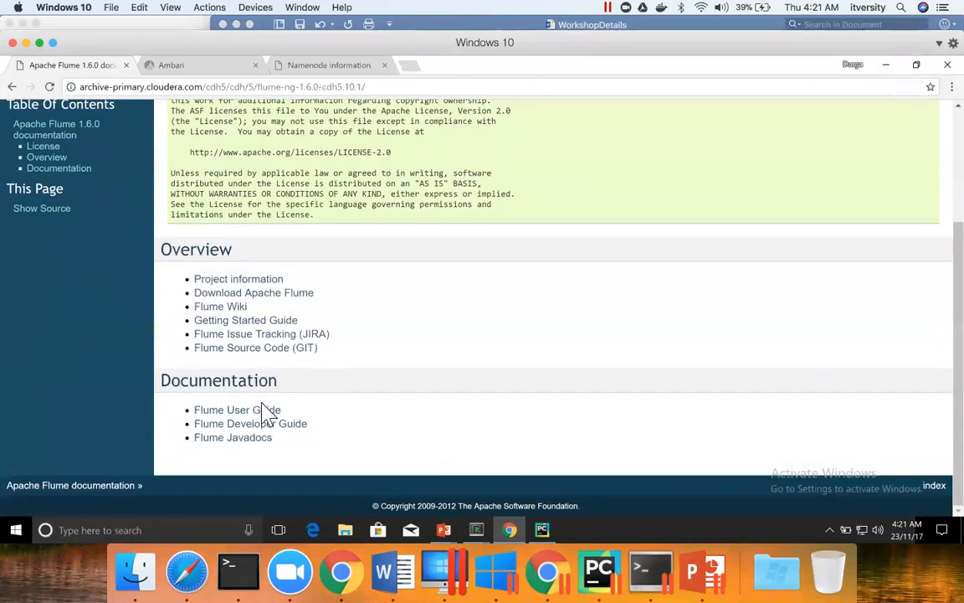
{"action": "left_click", "coordinate": [237, 409]}
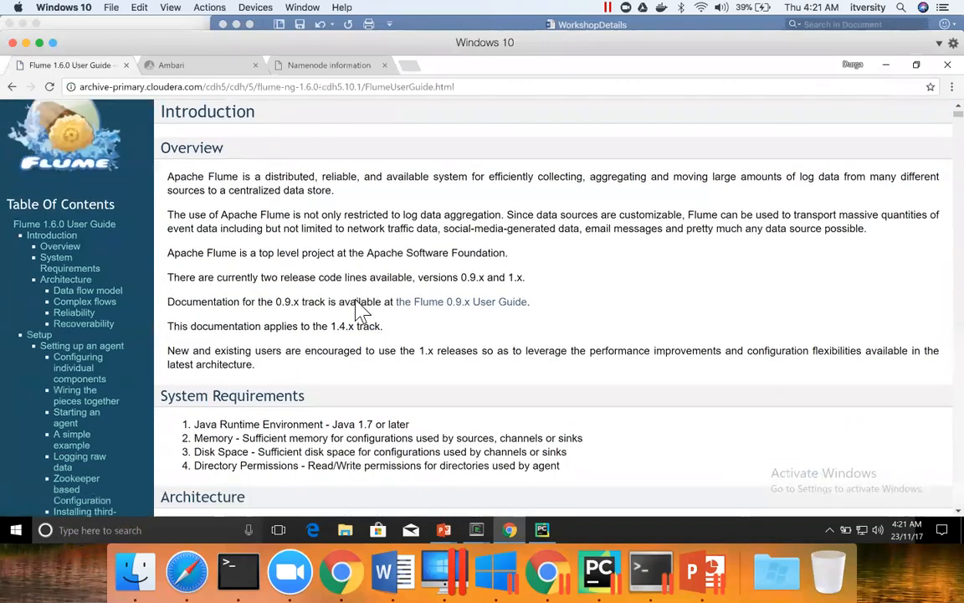
- Scroll down to the Data flow model section with the source–channel–sink agent diagram
{"action": "scroll", "scroll_direction": "down", "scroll_amount": 3}
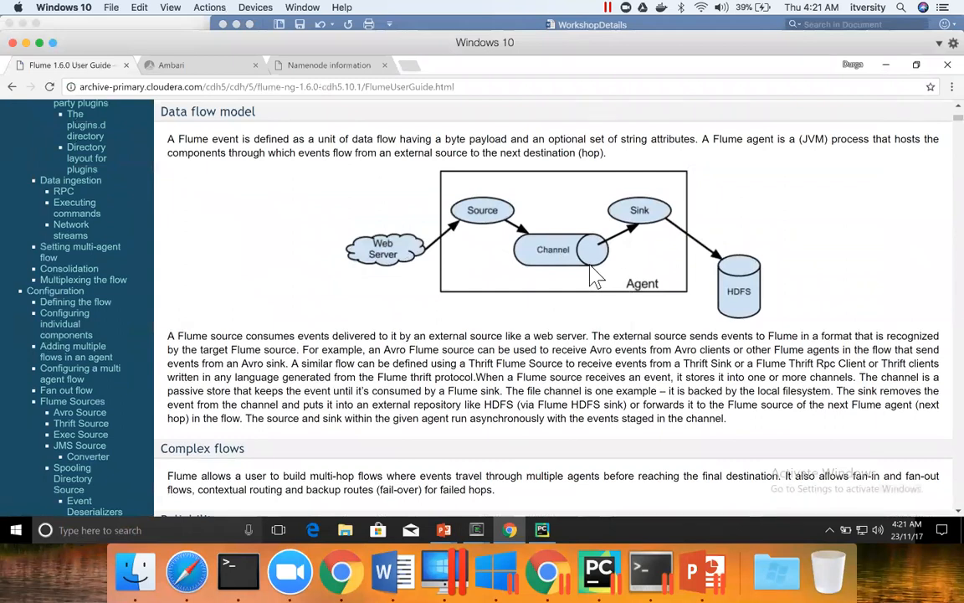
{"action": "mouse_move", "coordinate": [493, 232]}
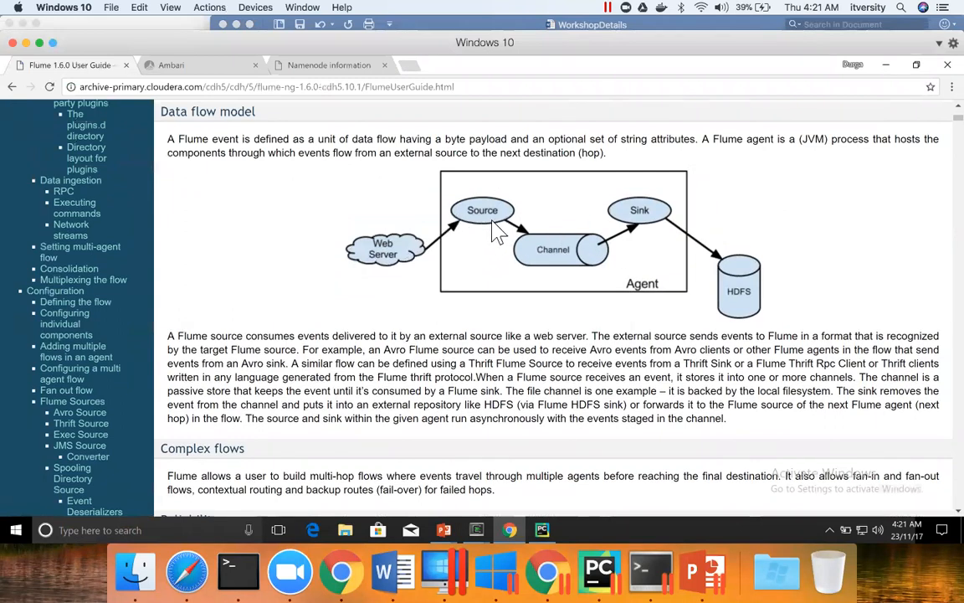
{"action": "mouse_move", "coordinate": [644, 217]}
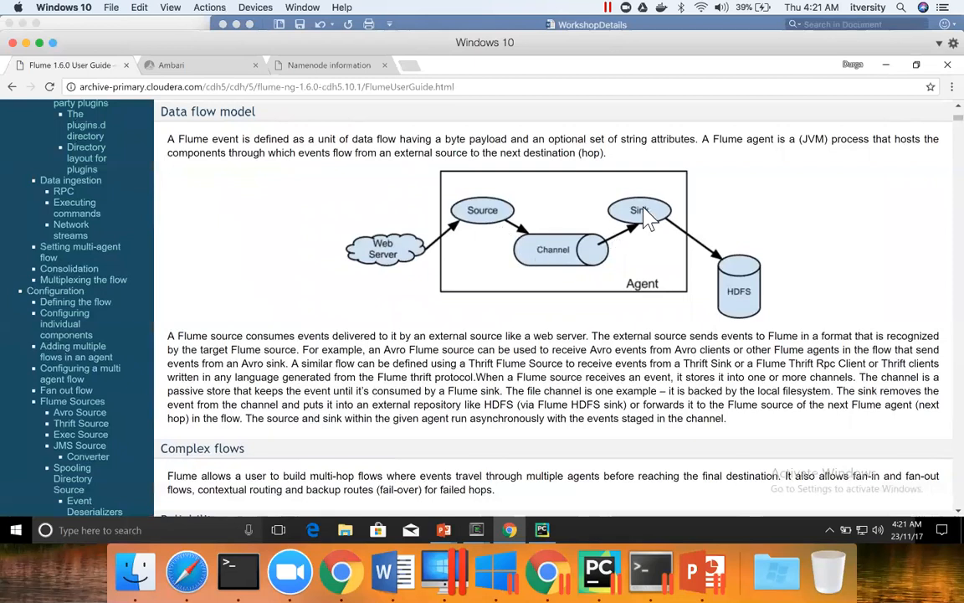
{"action": "mouse_move", "coordinate": [376, 265]}
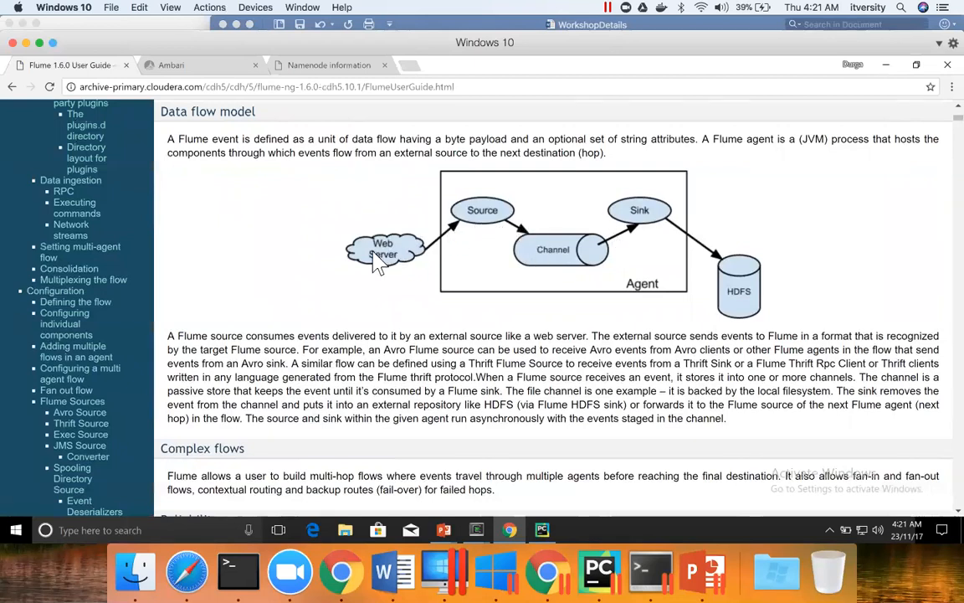
{"action": "mouse_move", "coordinate": [394, 277]}
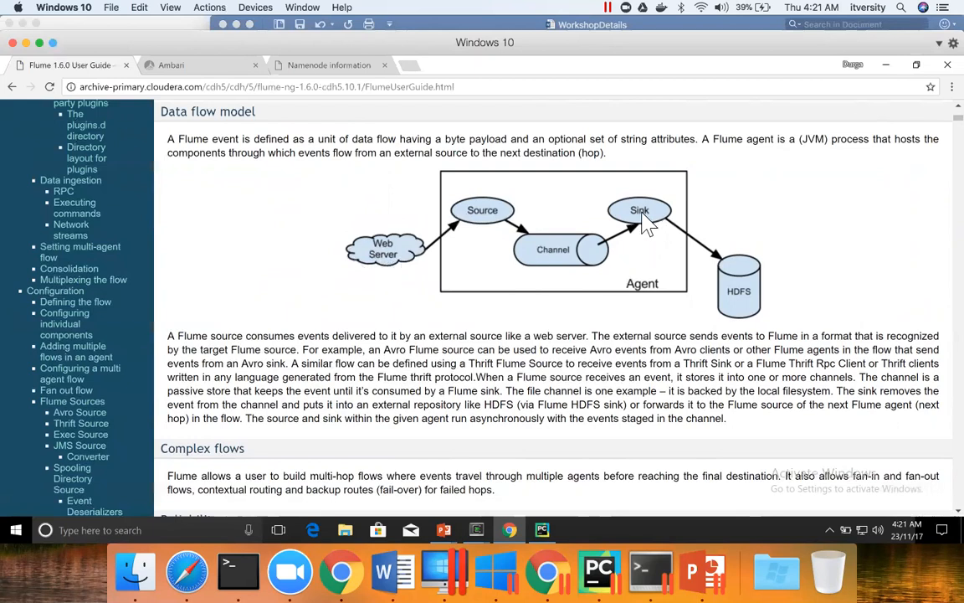
{"action": "mouse_move", "coordinate": [757, 318]}
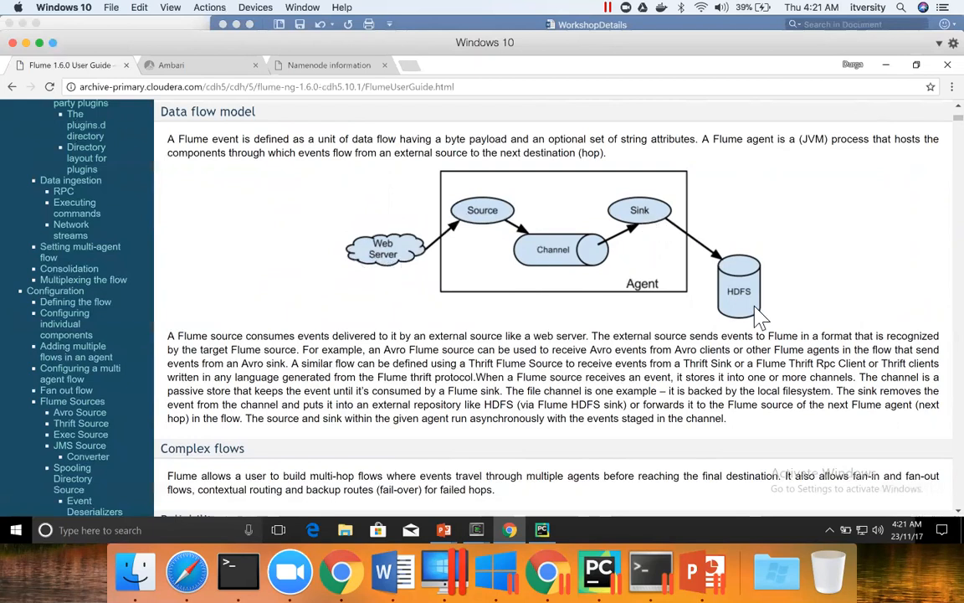
{"action": "mouse_move", "coordinate": [556, 261]}
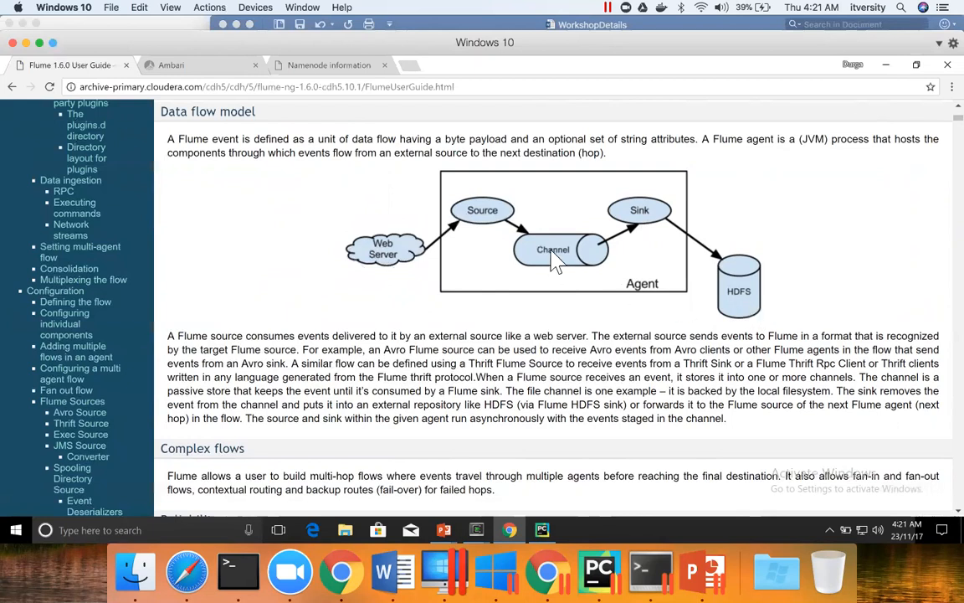
{"action": "mouse_move", "coordinate": [616, 255]}
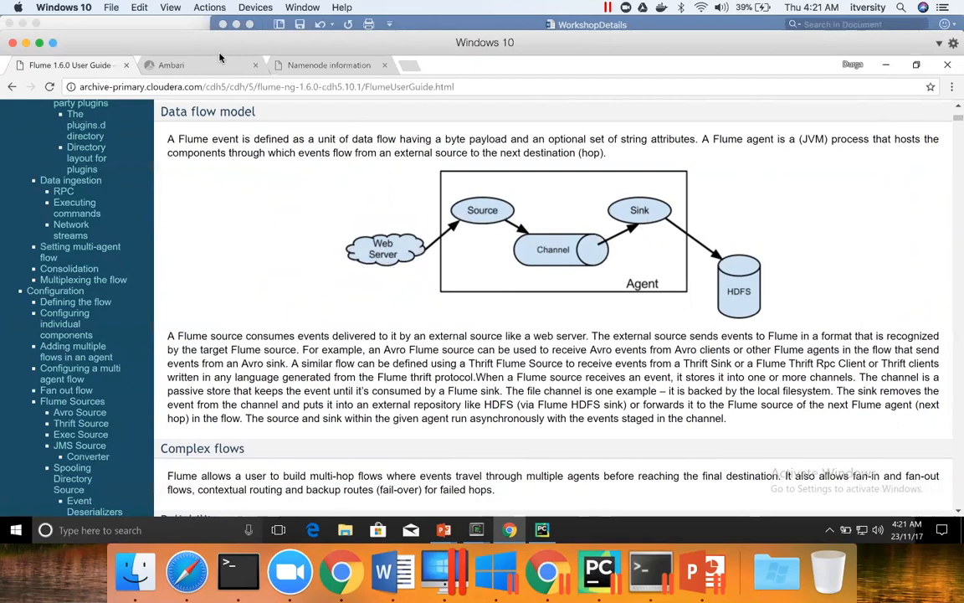
- Sign in to Ambari as admin with the saved credentials and dismiss the save-password offer
{"action": "left_click", "coordinate": [171, 63]}
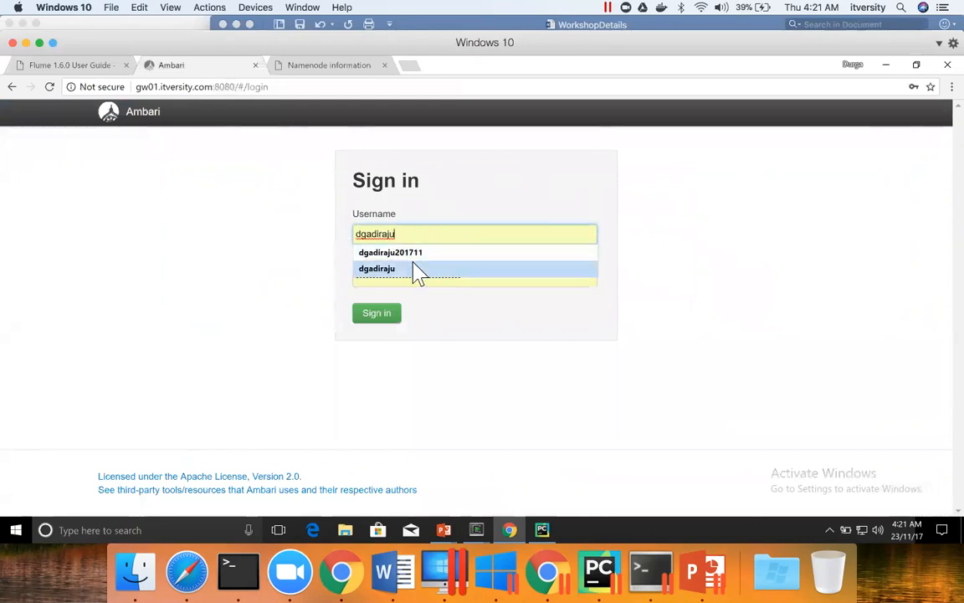
{"action": "left_click", "coordinate": [390, 251]}
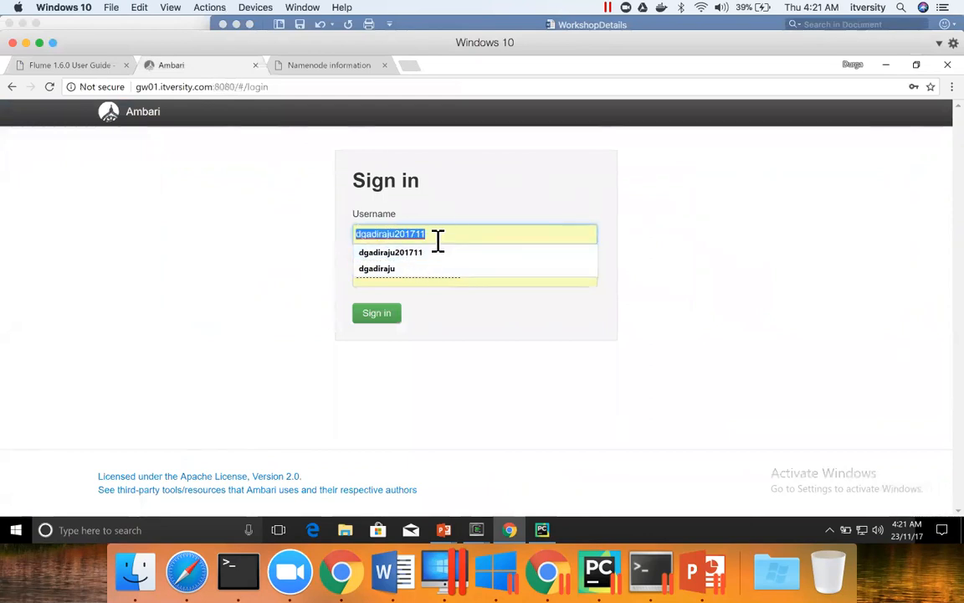
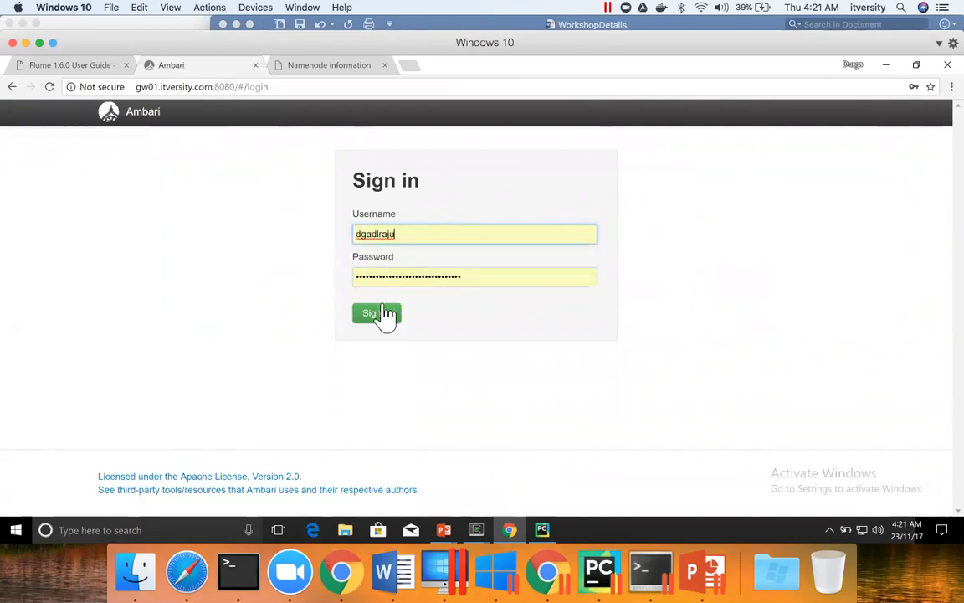
{"action": "left_click", "coordinate": [377, 313]}
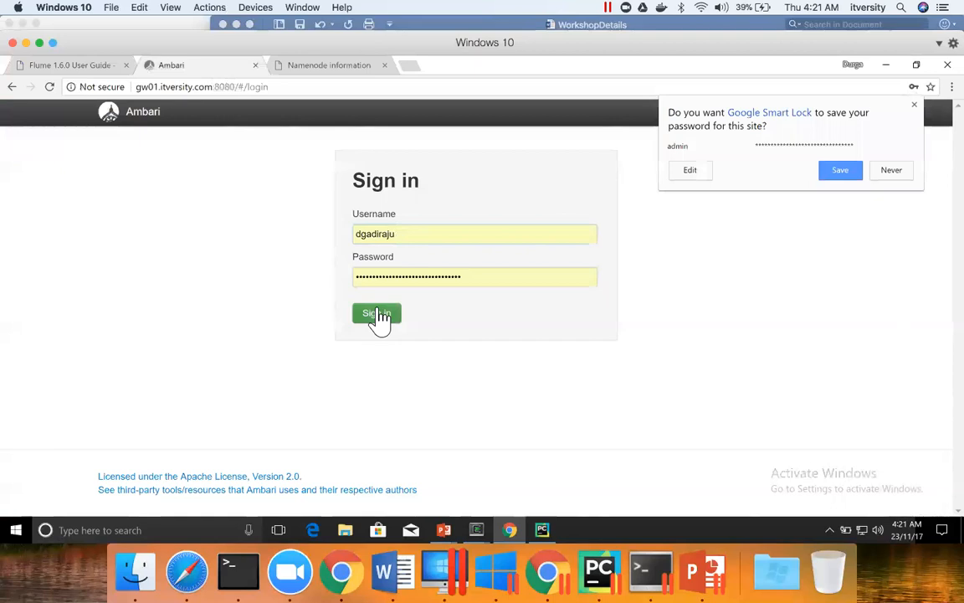
{"action": "left_click", "coordinate": [375, 315]}
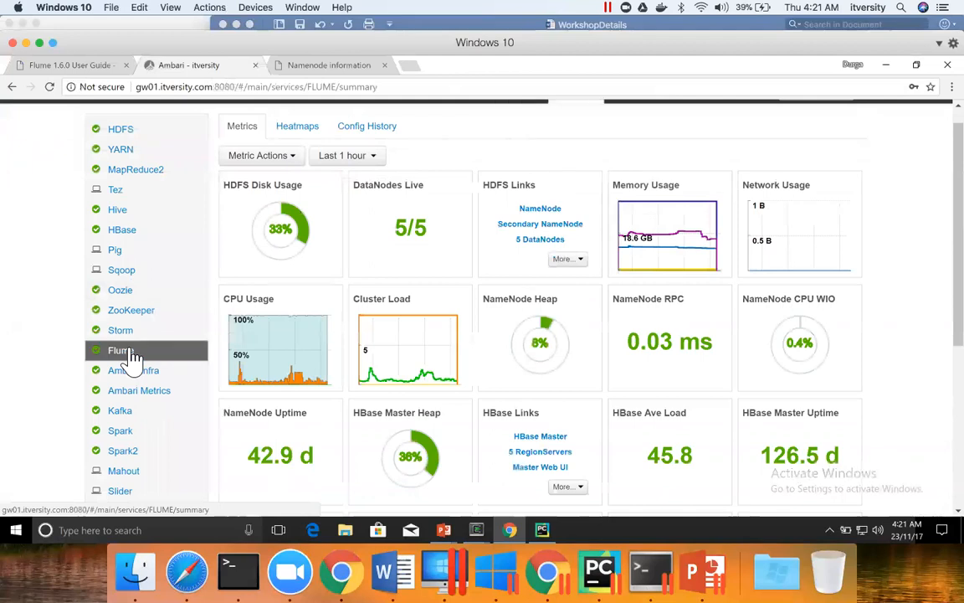
{"action": "left_click", "coordinate": [121, 350]}
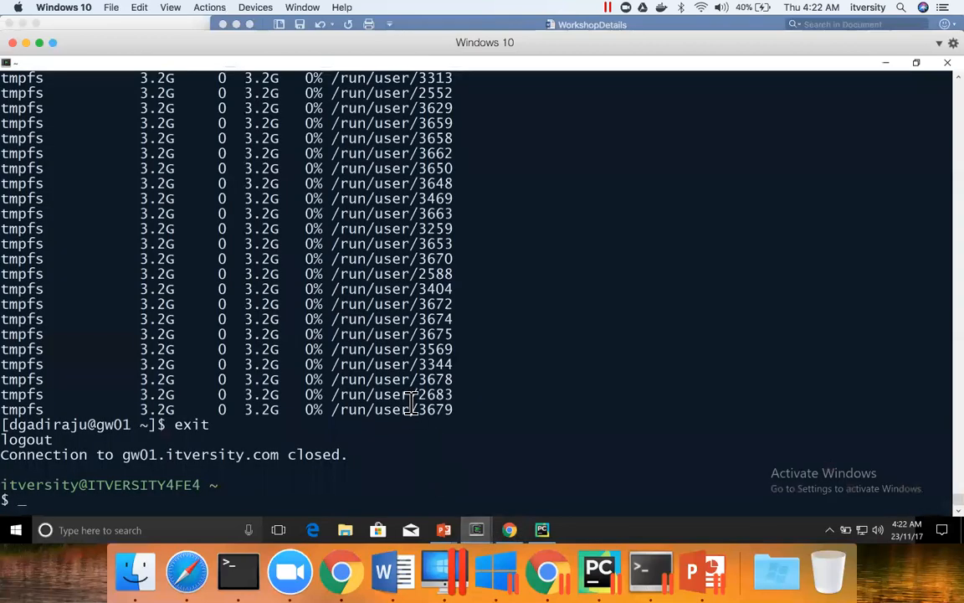
- SSH to dgadiraju@gw01 and change into flume_demo/wslogstohdfs
{"action": "type", "text": "ssh"}
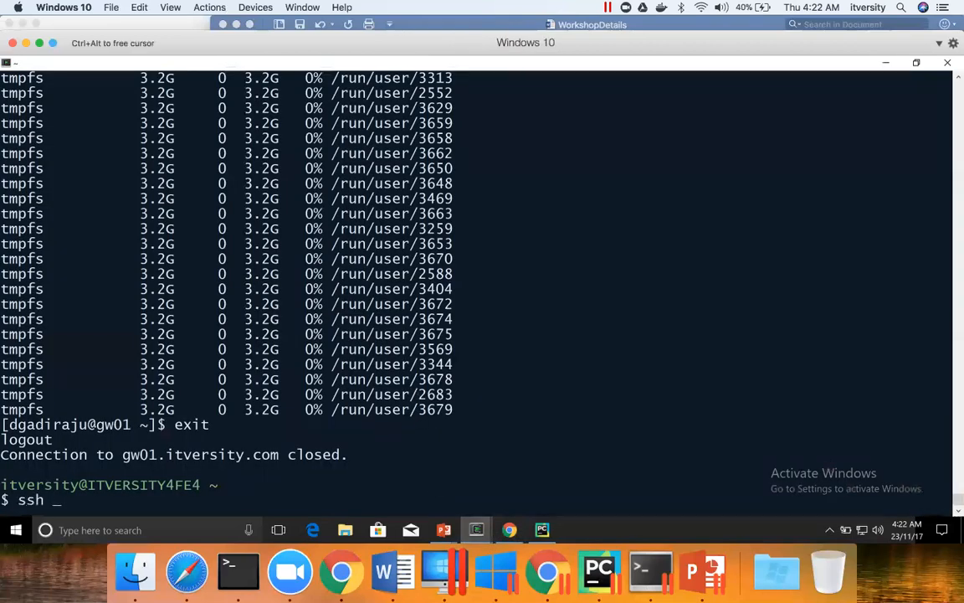
{"action": "type", "text": "dga"}
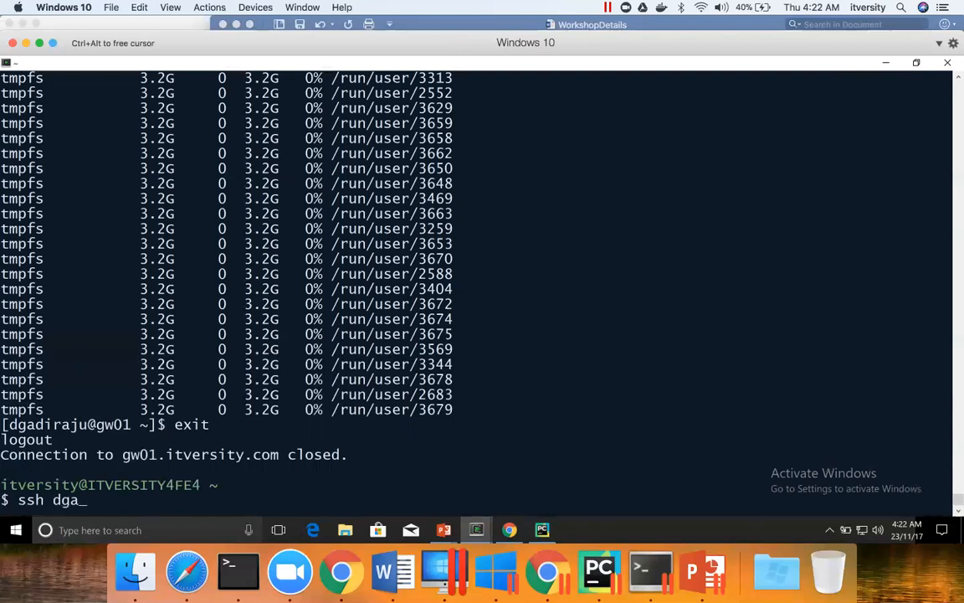
{"action": "type", "text": "diraju@gw01.itversity.com"}
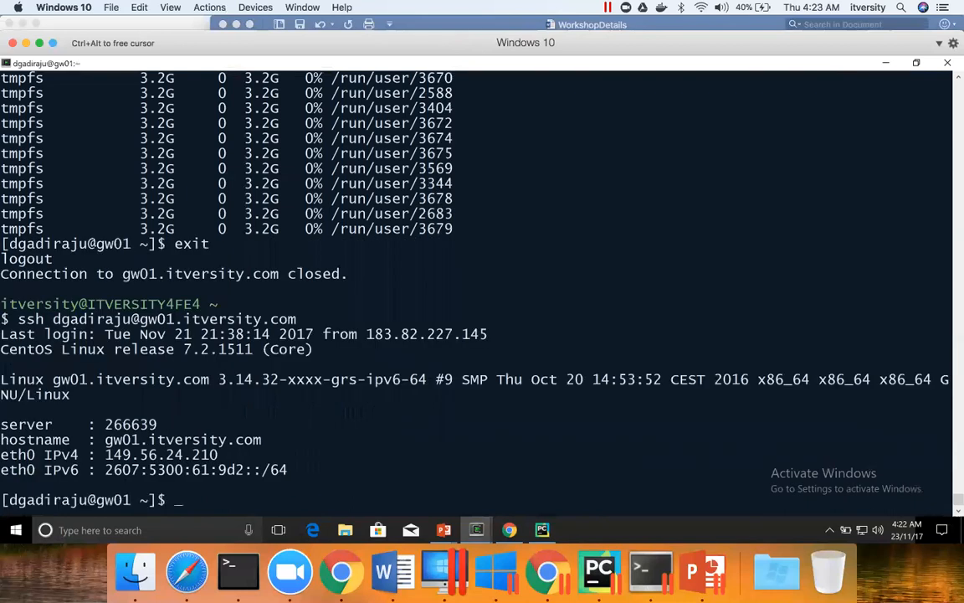
{"action": "type", "text": "cd"}
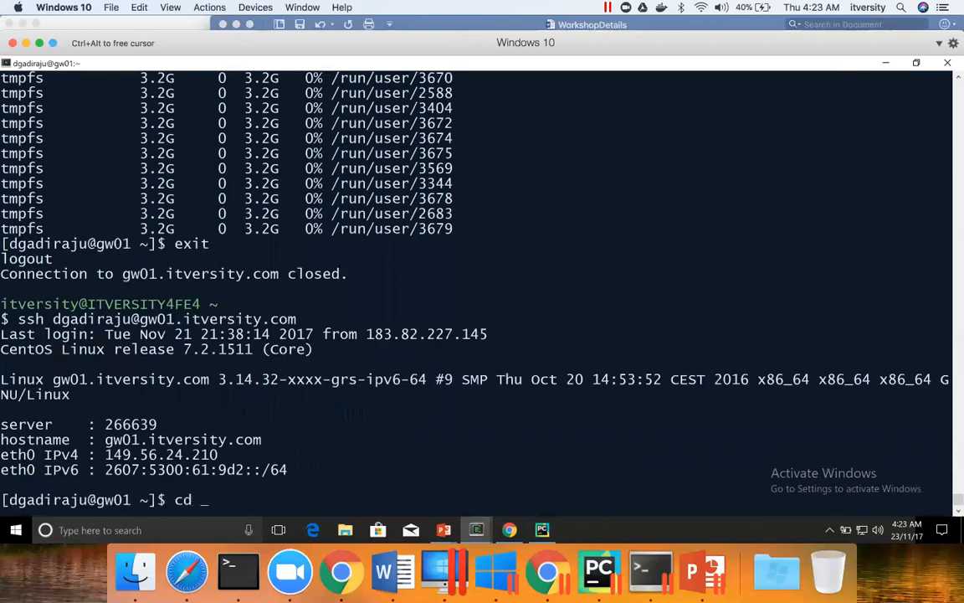
{"action": "type", "text": "flume_demo/"}
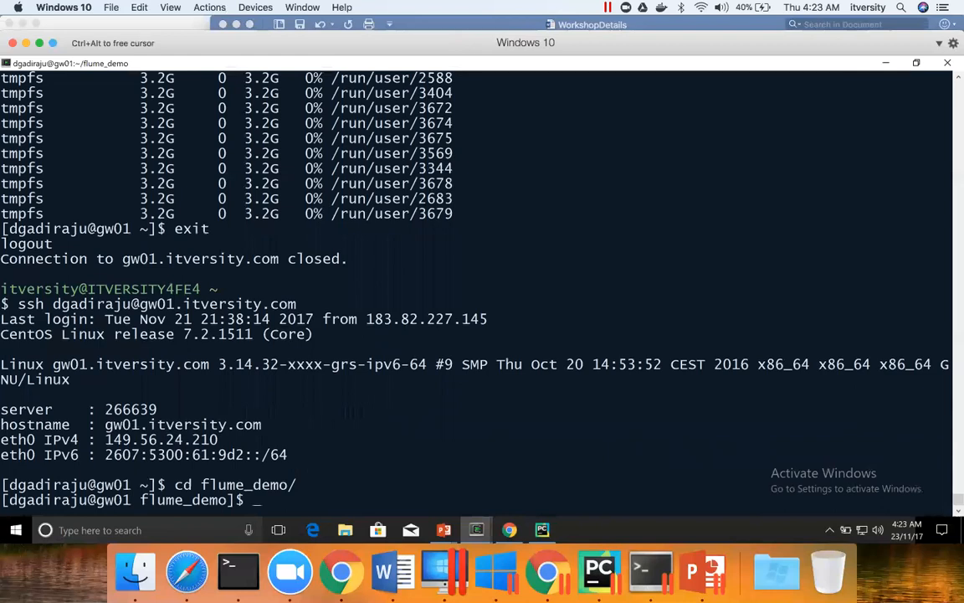
{"action": "type", "text": "cd wslogstohdfs/"}
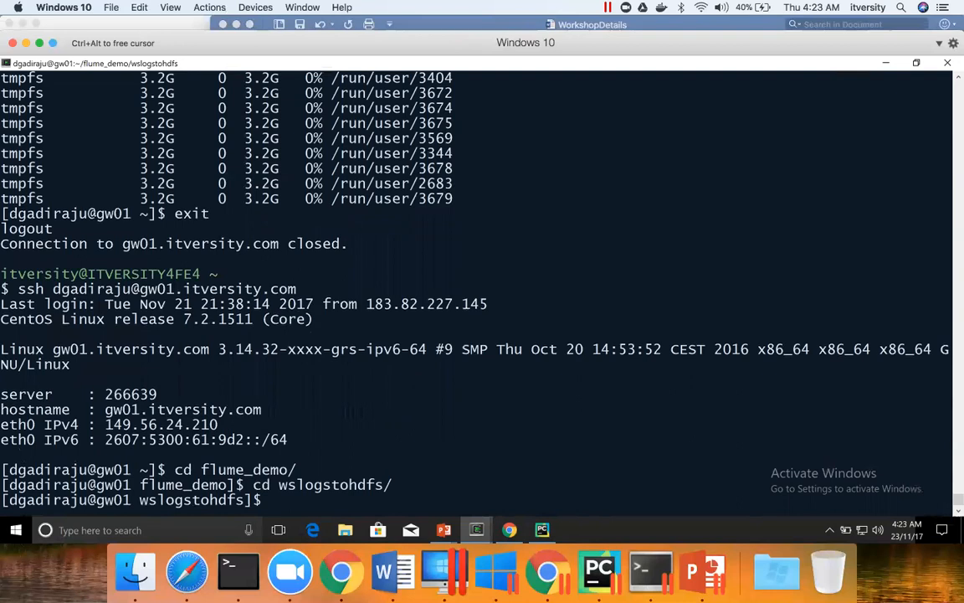
- Recall the flume-ng agent command for wshdfs.conf via vi-mode history search, run it and interrupt it
{"action": "type", "text": "set -o vi"}
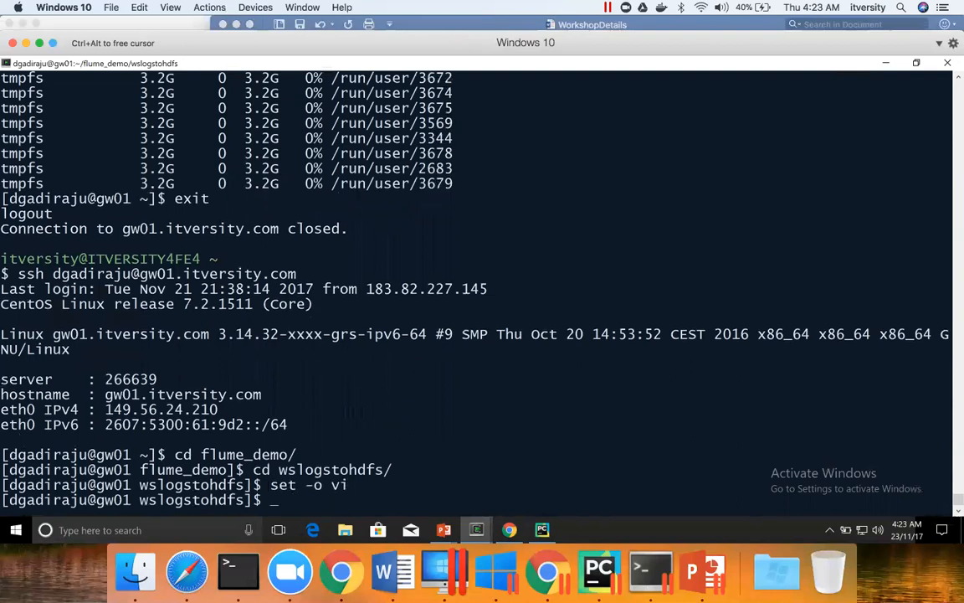
{"action": "type", "text": "/flume-ng agent -n wh -f /home/dgadiraju/flume_demo/wslogstohdfs/wshdfs.conf"}
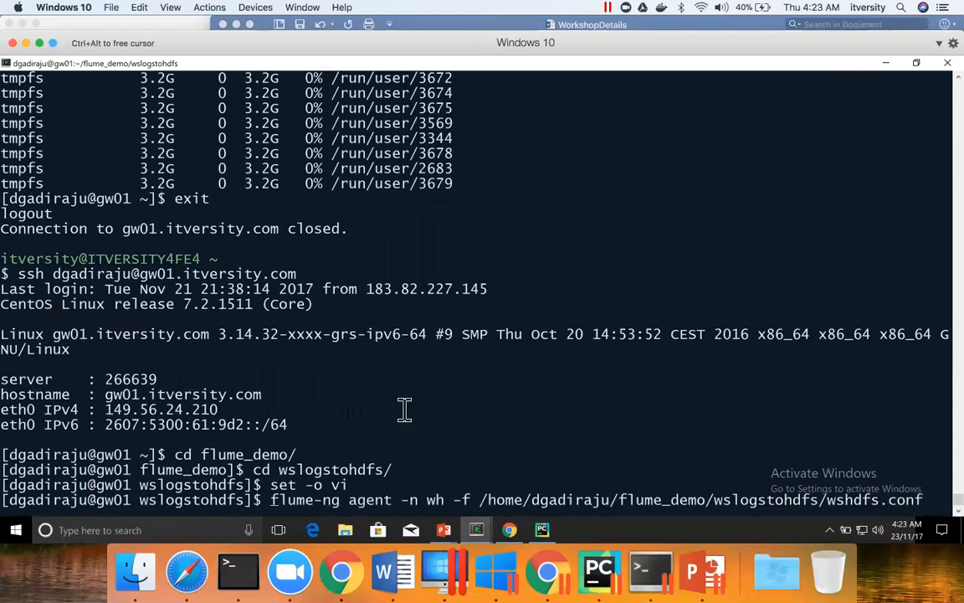
{"action": "mouse_move", "coordinate": [477, 499]}
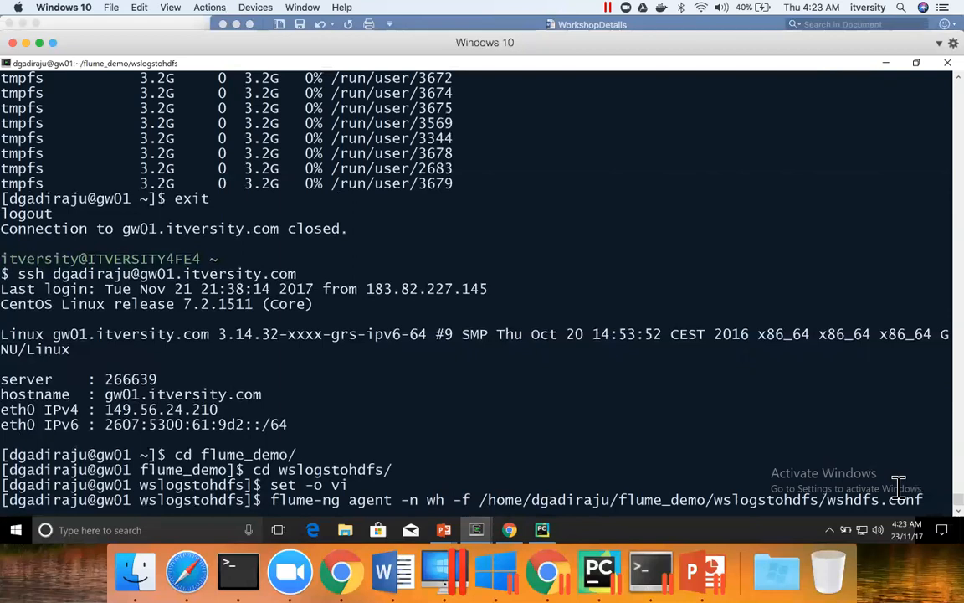
{"action": "key", "text": "ctrl+c"}
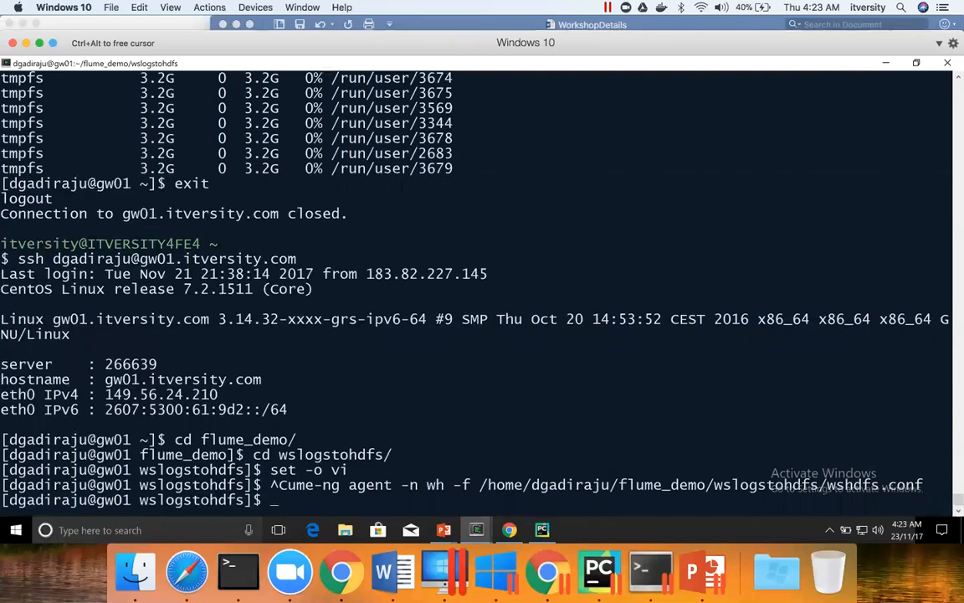
{"action": "mouse_move", "coordinate": [459, 508]}
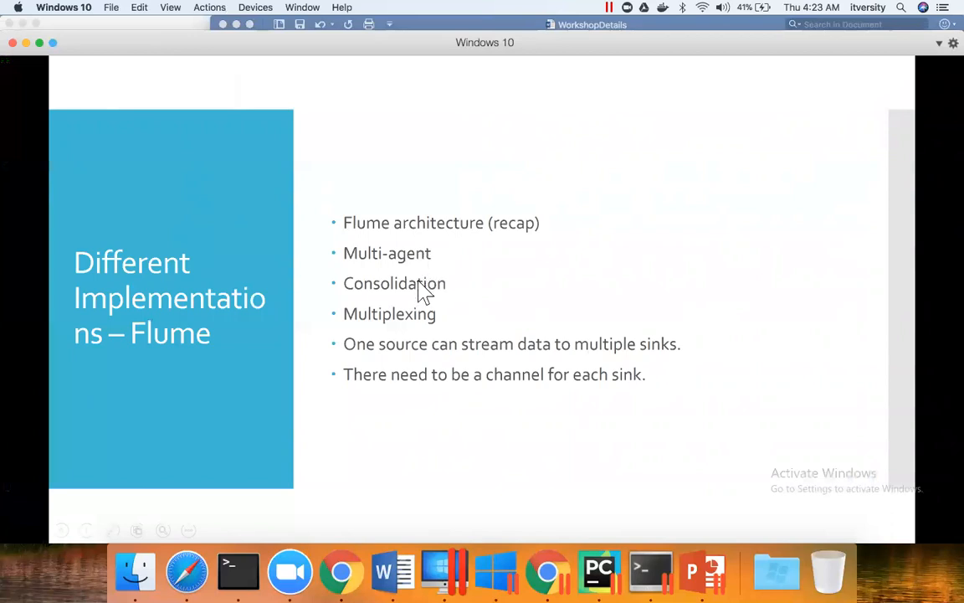
{"action": "mouse_move", "coordinate": [429, 324]}
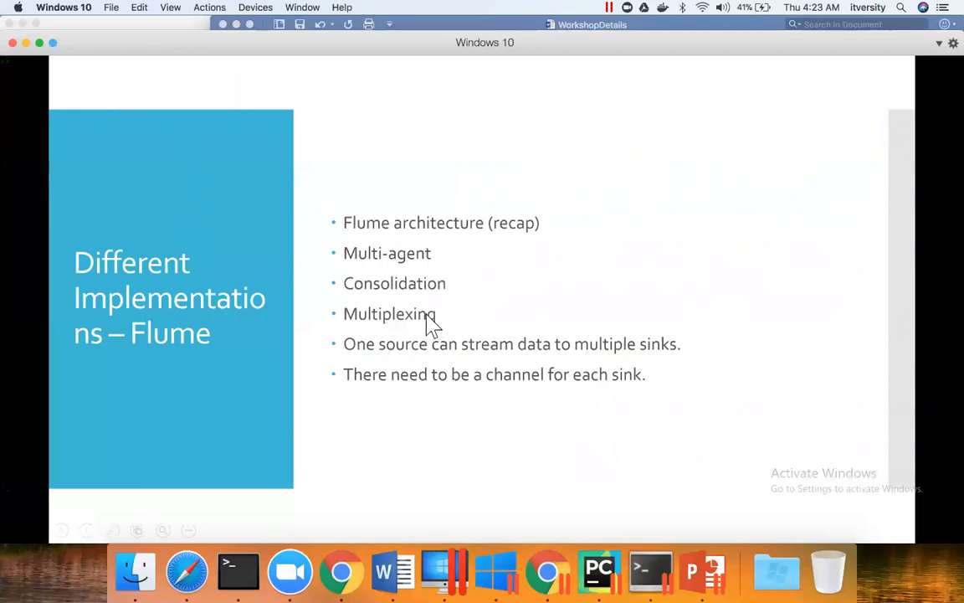
{"action": "mouse_move", "coordinate": [432, 341]}
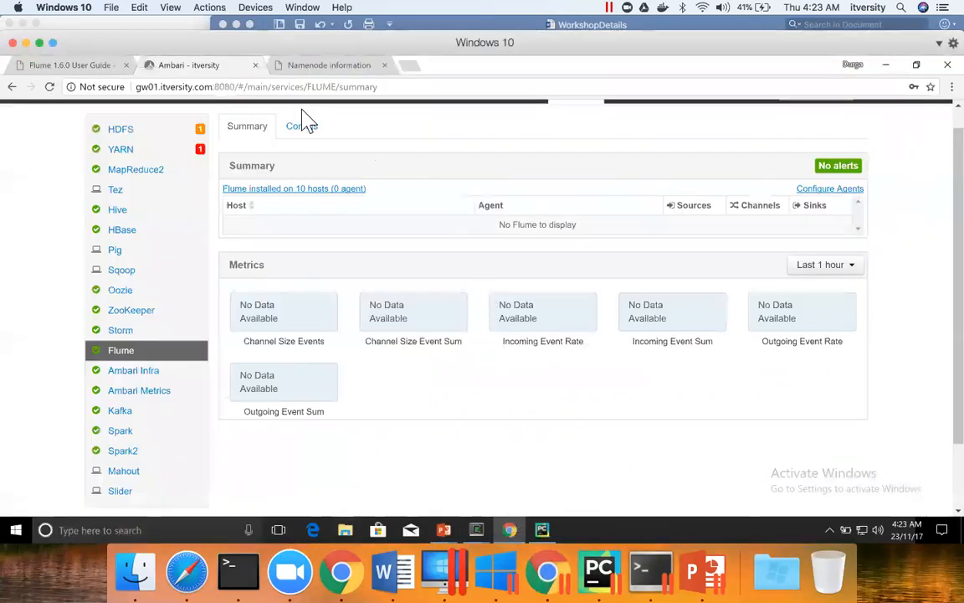
- Switch from the implementations slide to the Flume User Guide tab in Chrome
{"action": "left_click", "coordinate": [67, 64]}
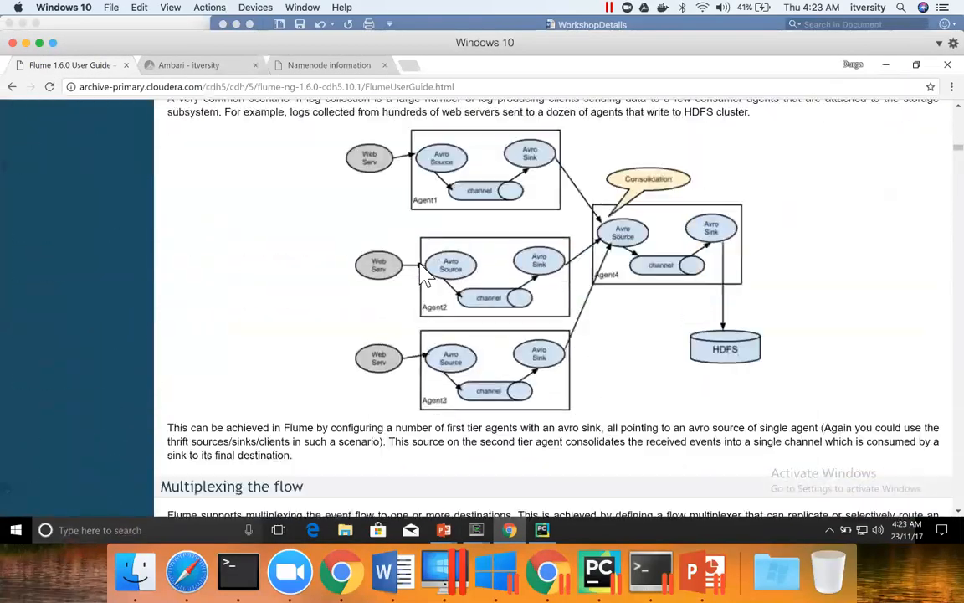
- Scroll the guide to the Setting multi-agent flow section with the foo and bar agent diagram
{"action": "scroll", "scroll_direction": "up", "scroll_amount": 3}
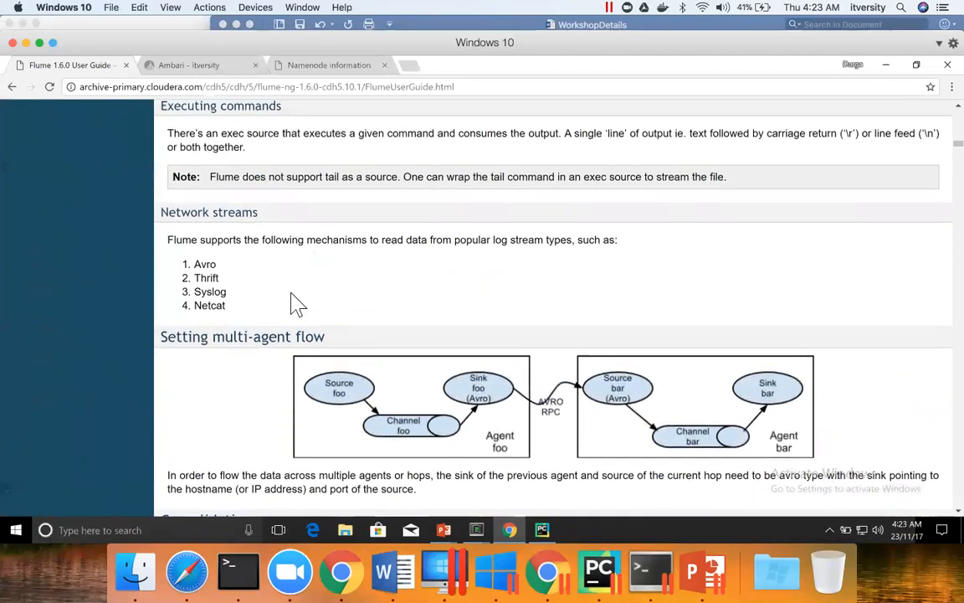
{"action": "scroll", "scroll_direction": "down", "scroll_amount": 3}
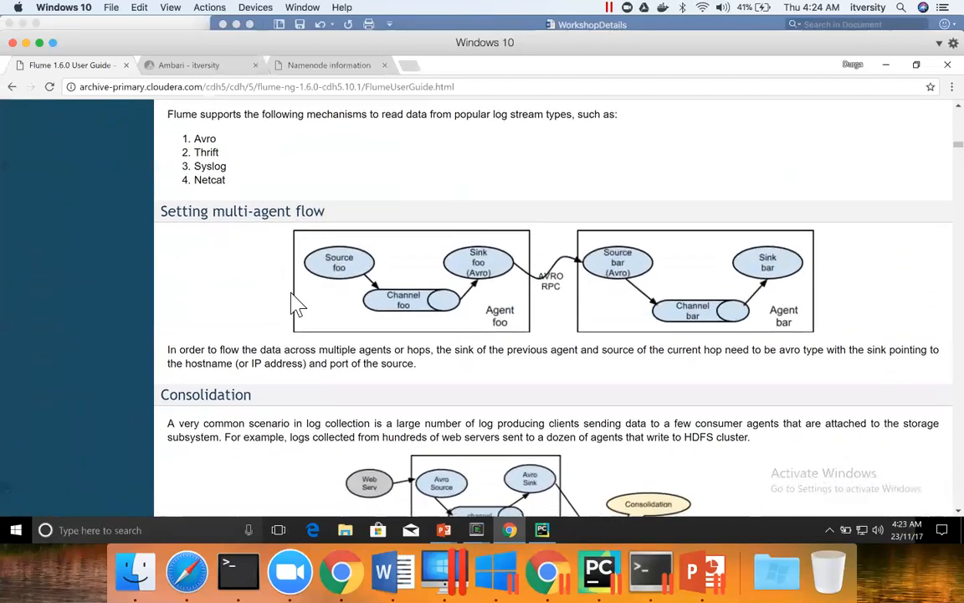
{"action": "scroll", "scroll_direction": "down", "scroll_amount": 3}
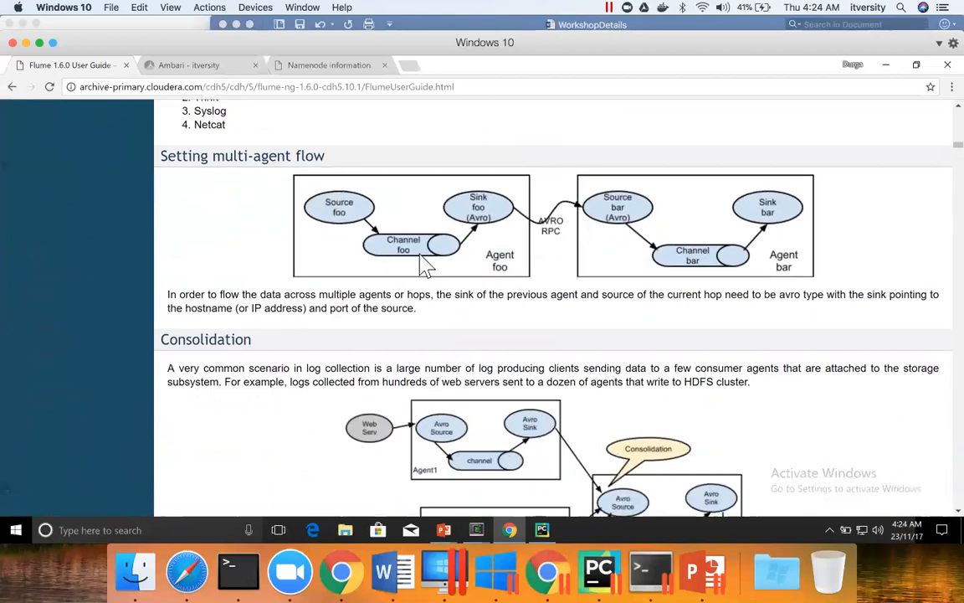
{"action": "mouse_move", "coordinate": [422, 243]}
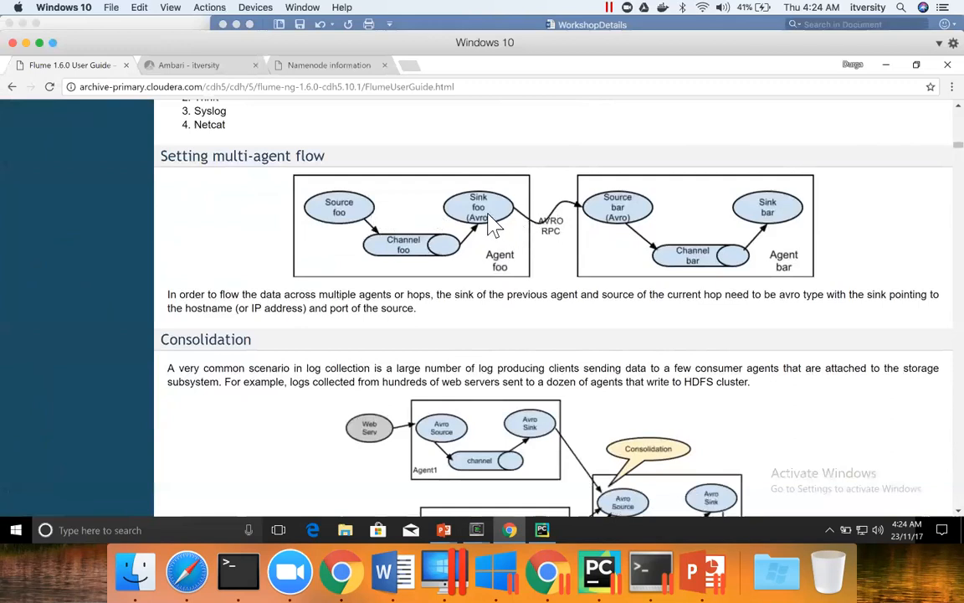
{"action": "mouse_move", "coordinate": [526, 228]}
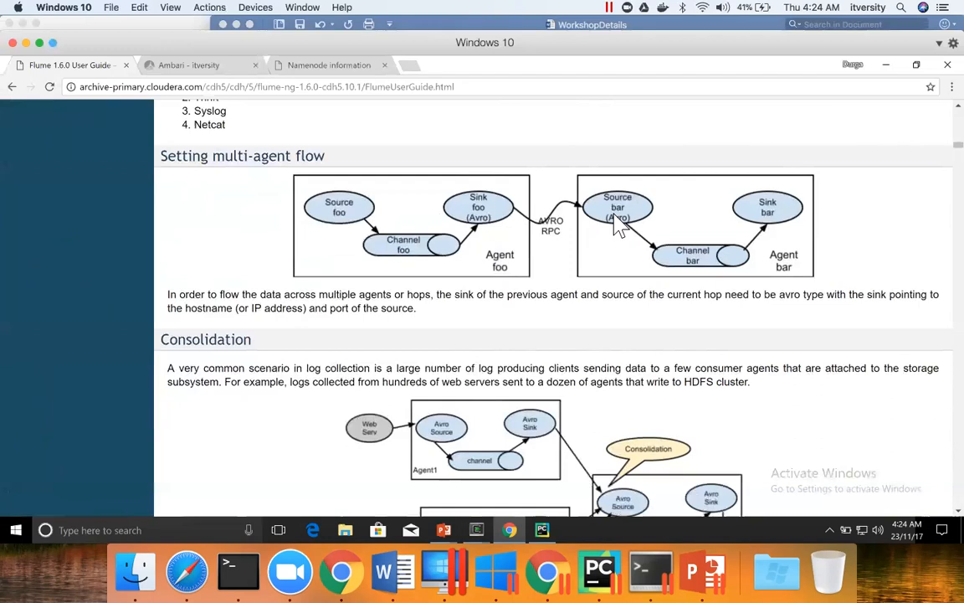
{"action": "mouse_move", "coordinate": [525, 211]}
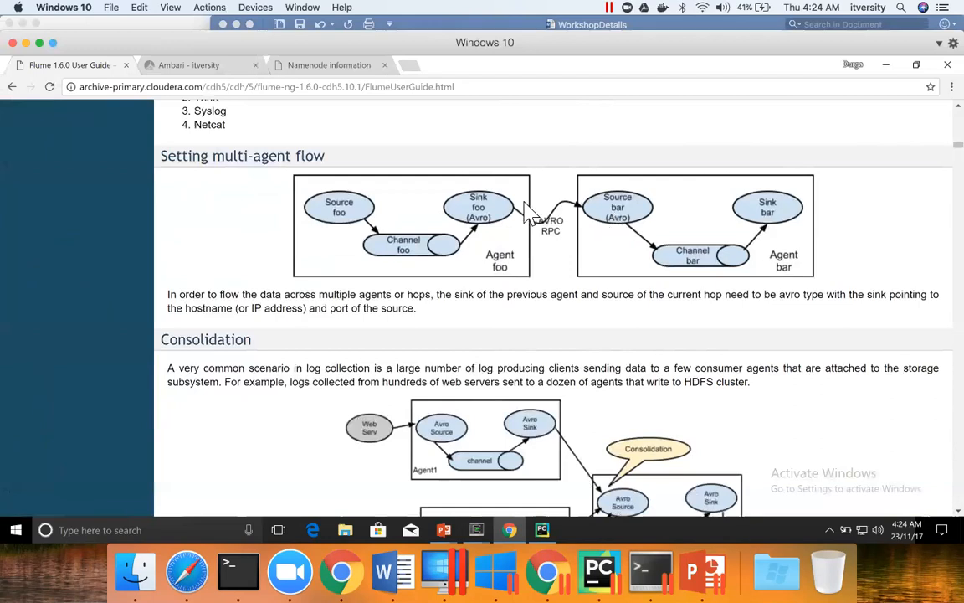
{"action": "mouse_move", "coordinate": [506, 233]}
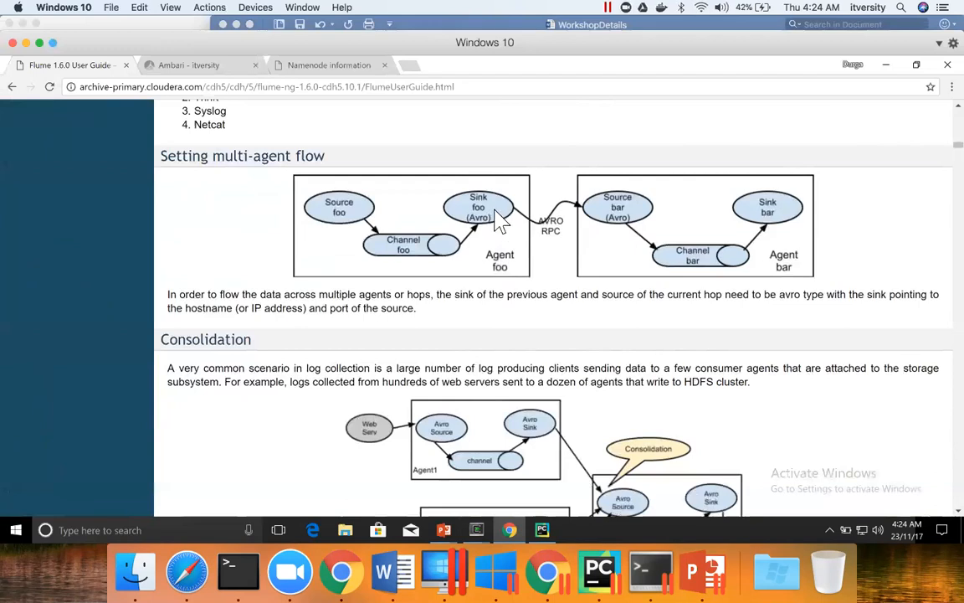
{"action": "mouse_move", "coordinate": [605, 221]}
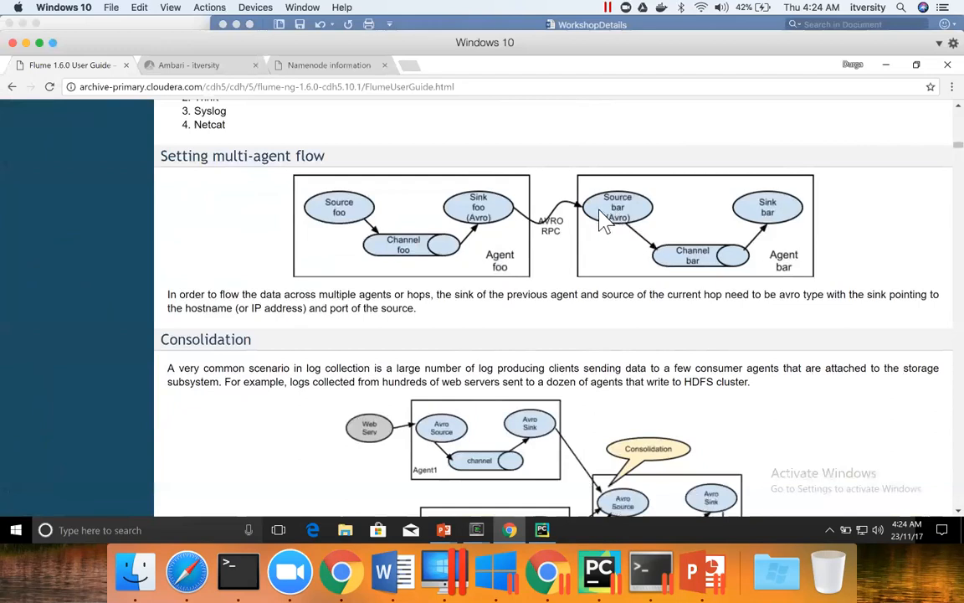
{"action": "mouse_move", "coordinate": [405, 221]}
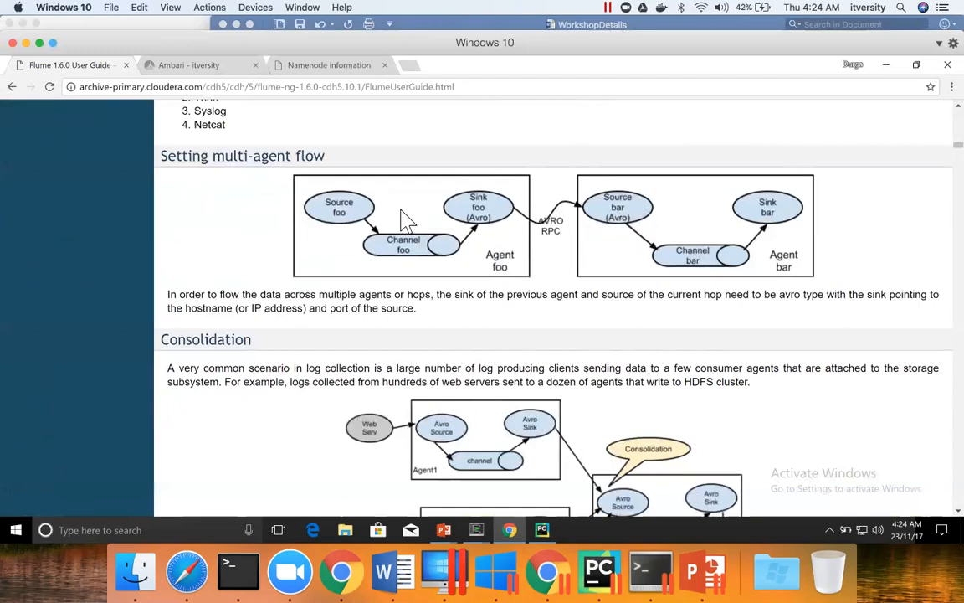
{"action": "mouse_move", "coordinate": [432, 226]}
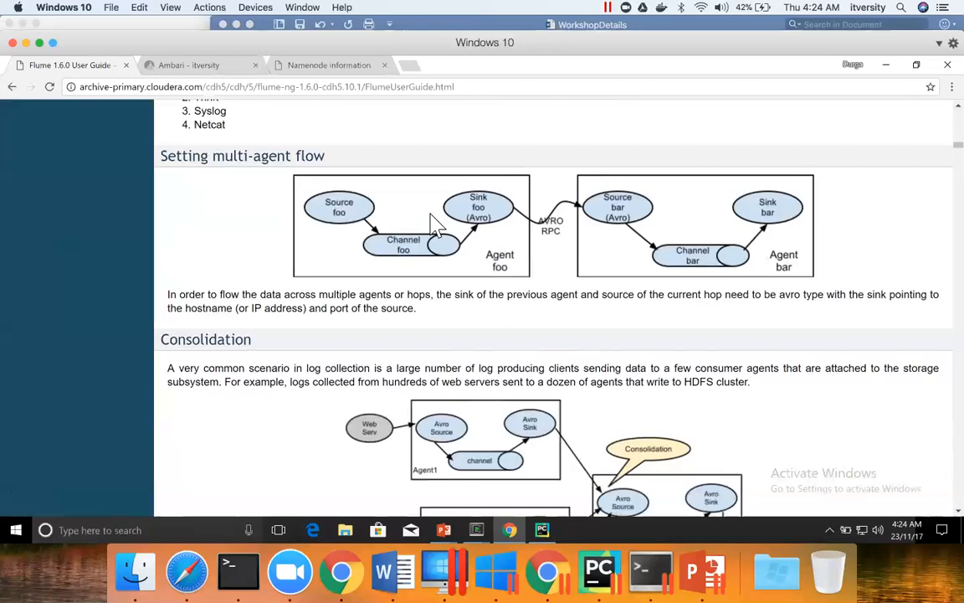
{"action": "scroll", "scroll_direction": "down", "scroll_amount": 3}
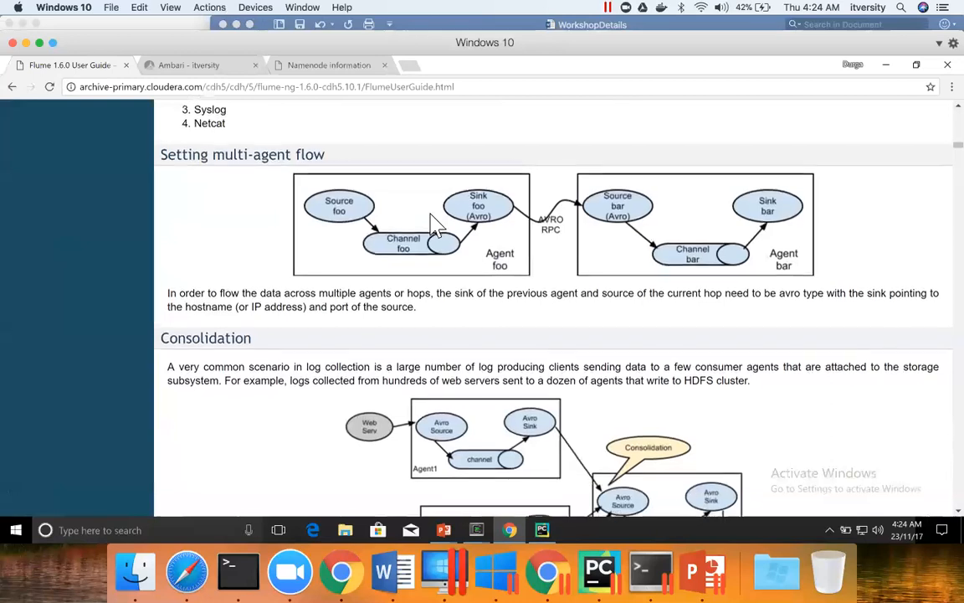
- Scroll down to the Consolidation section showing web-server agents feeding a collector writing to HDFS
{"action": "scroll", "scroll_direction": "down", "scroll_amount": 3}
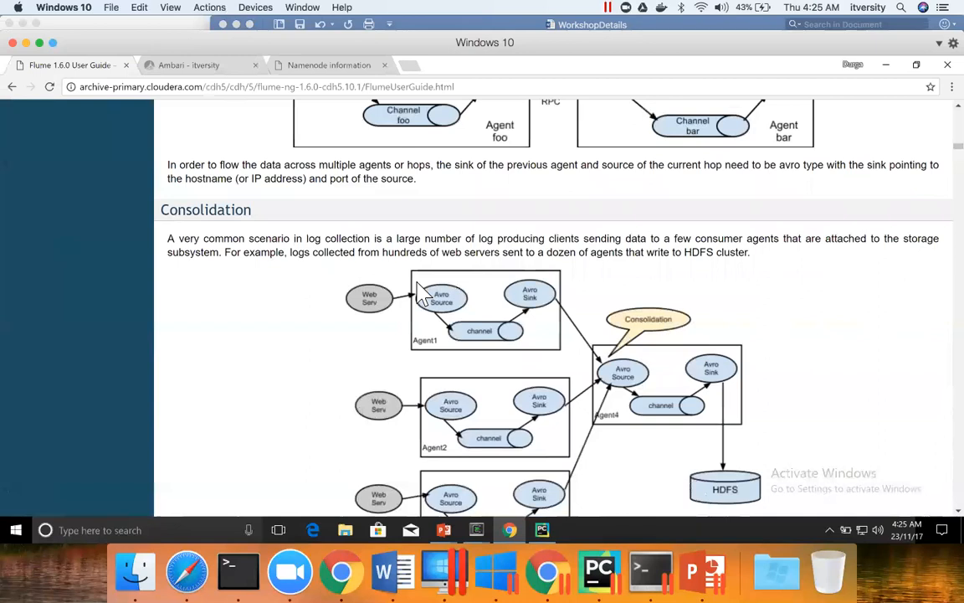
{"action": "scroll", "scroll_direction": "down", "scroll_amount": 3}
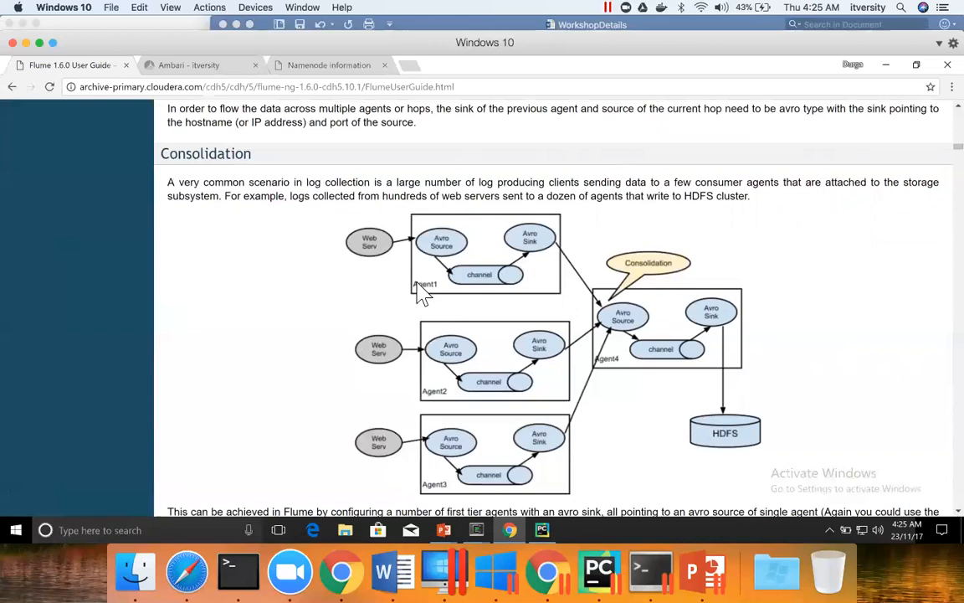
{"action": "scroll", "scroll_direction": "down", "scroll_amount": 3}
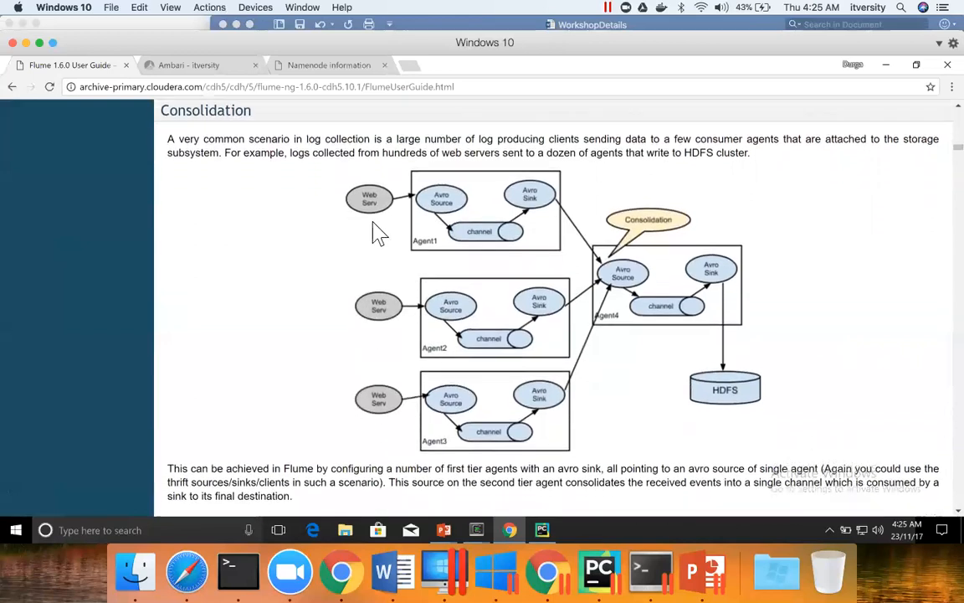
{"action": "mouse_move", "coordinate": [482, 231]}
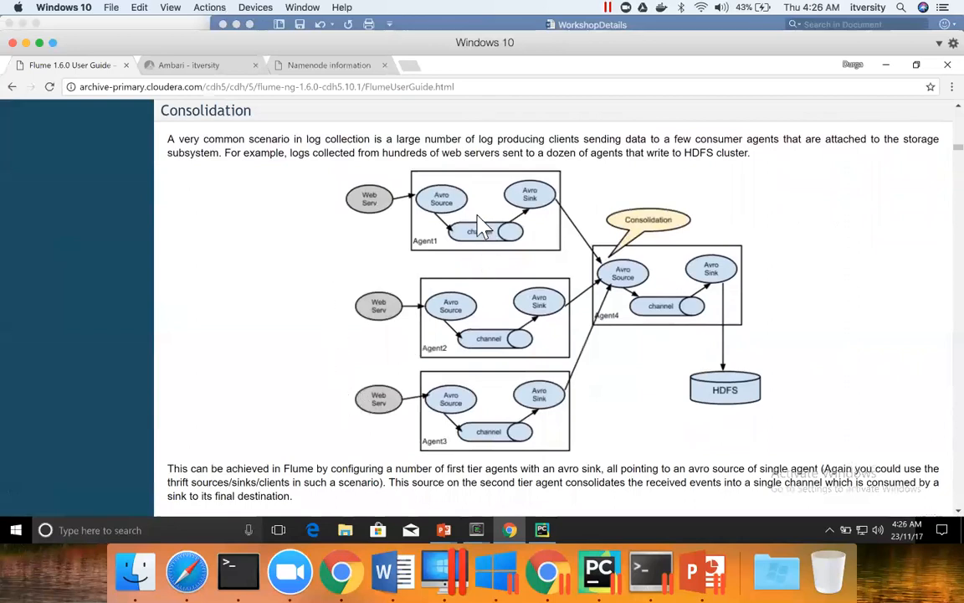
{"action": "mouse_move", "coordinate": [402, 193]}
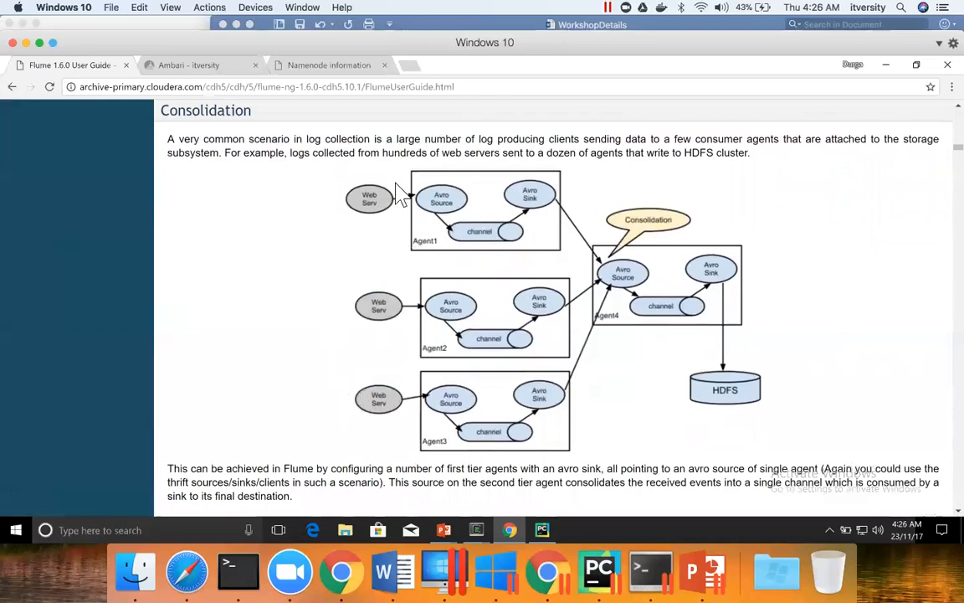
{"action": "mouse_move", "coordinate": [375, 241]}
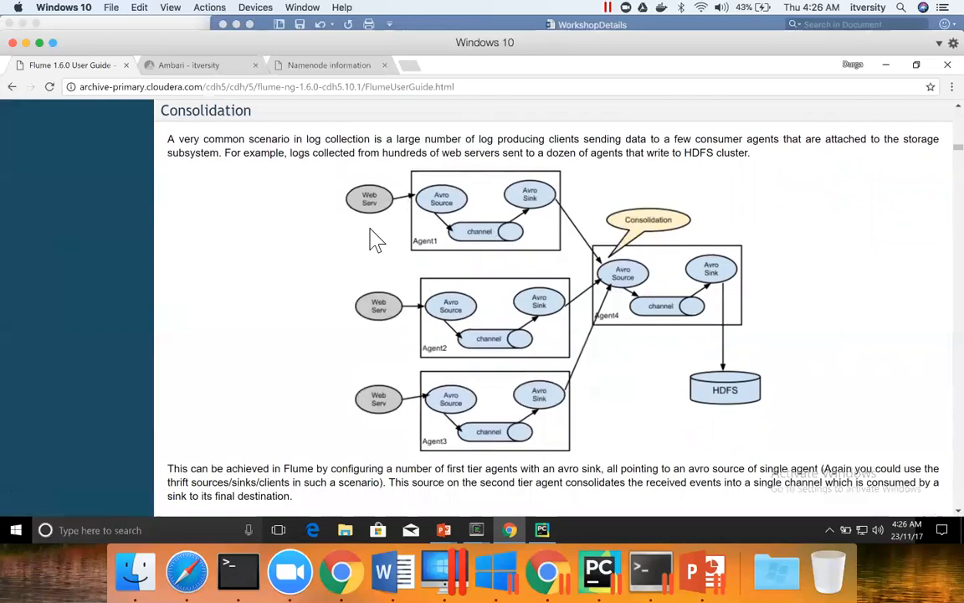
{"action": "mouse_move", "coordinate": [477, 248]}
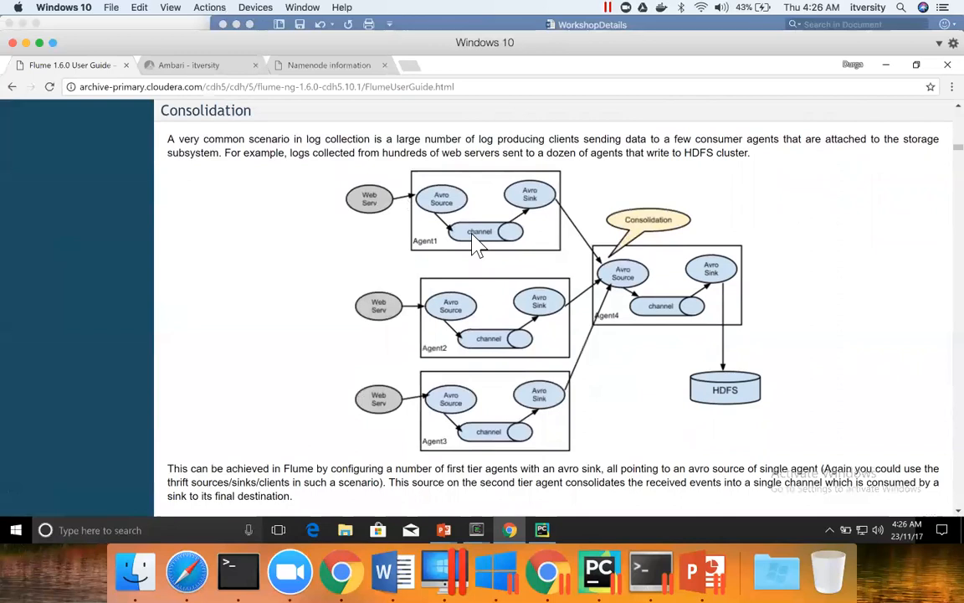
{"action": "mouse_move", "coordinate": [689, 328]}
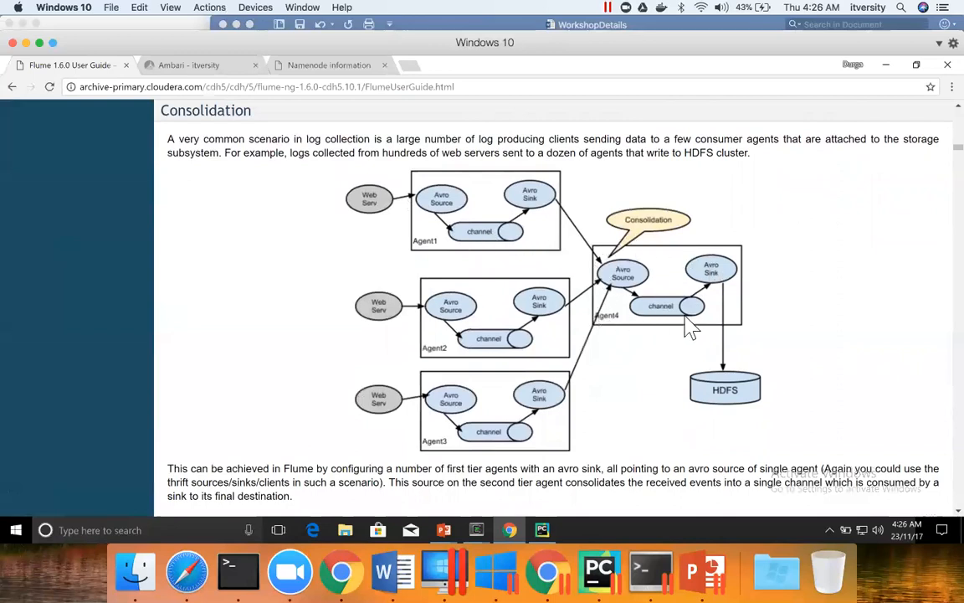
{"action": "mouse_move", "coordinate": [618, 278]}
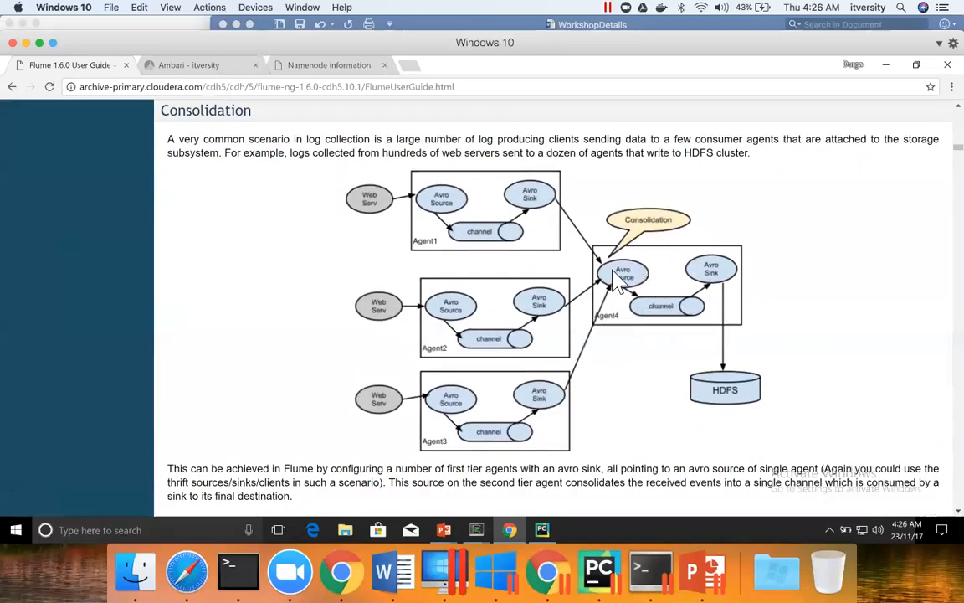
{"action": "mouse_move", "coordinate": [483, 298]}
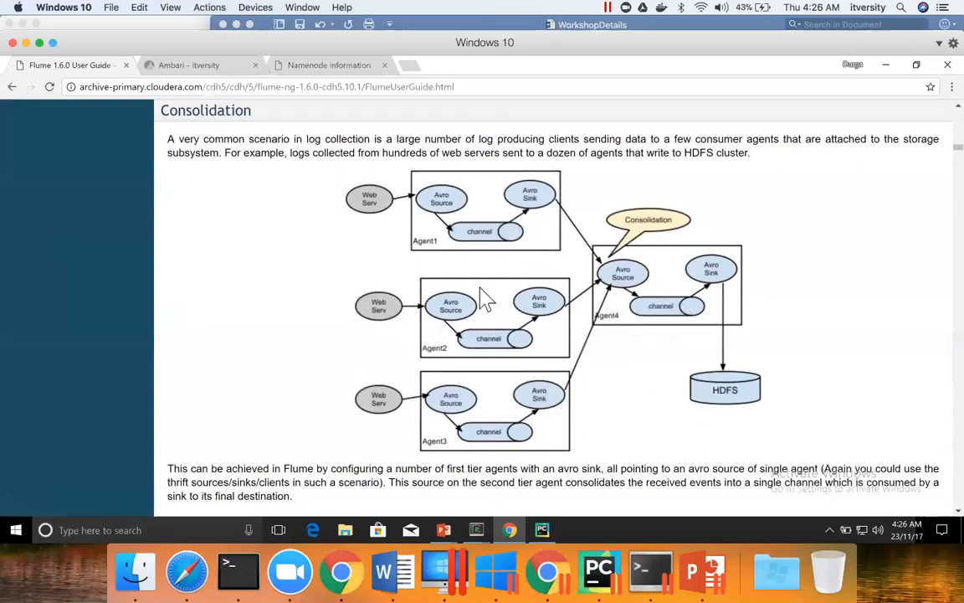
{"action": "mouse_move", "coordinate": [489, 254]}
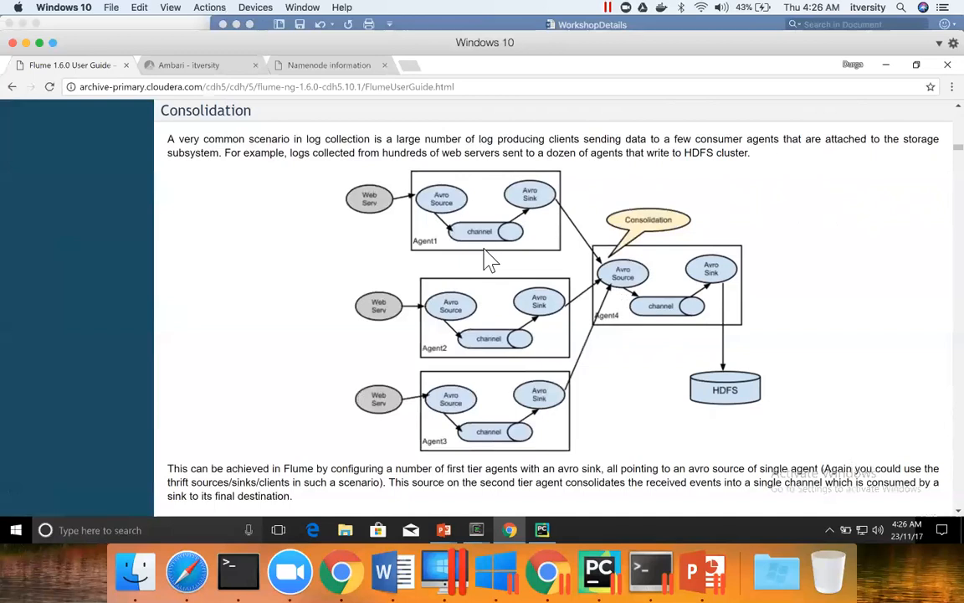
{"action": "mouse_move", "coordinate": [636, 332]}
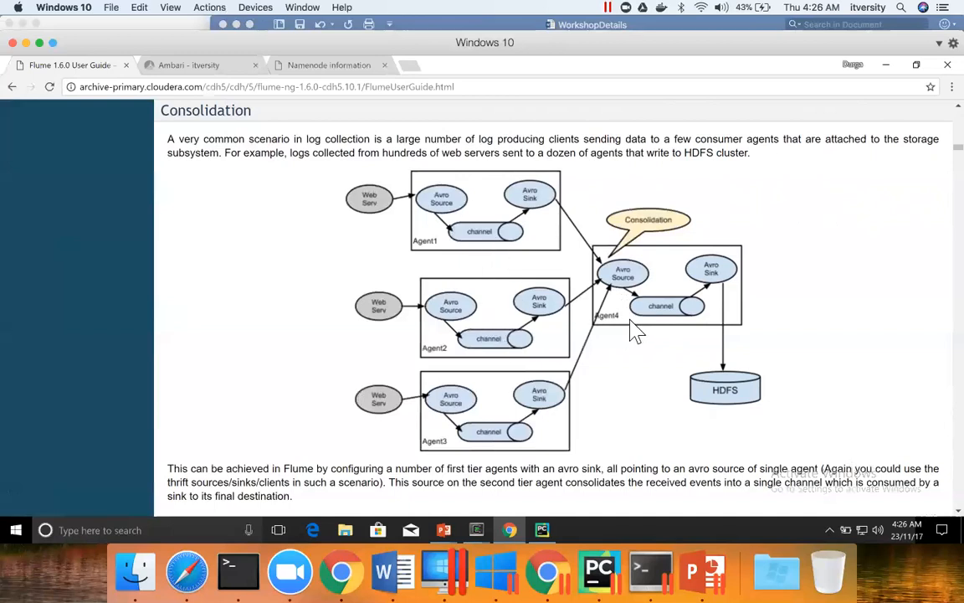
{"action": "mouse_move", "coordinate": [666, 288]}
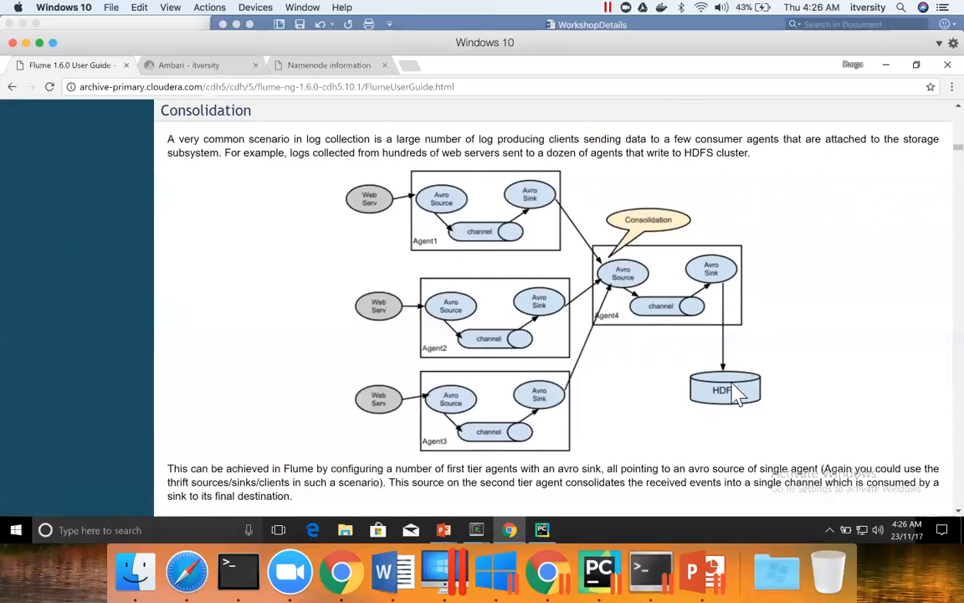
{"action": "mouse_move", "coordinate": [536, 261]}
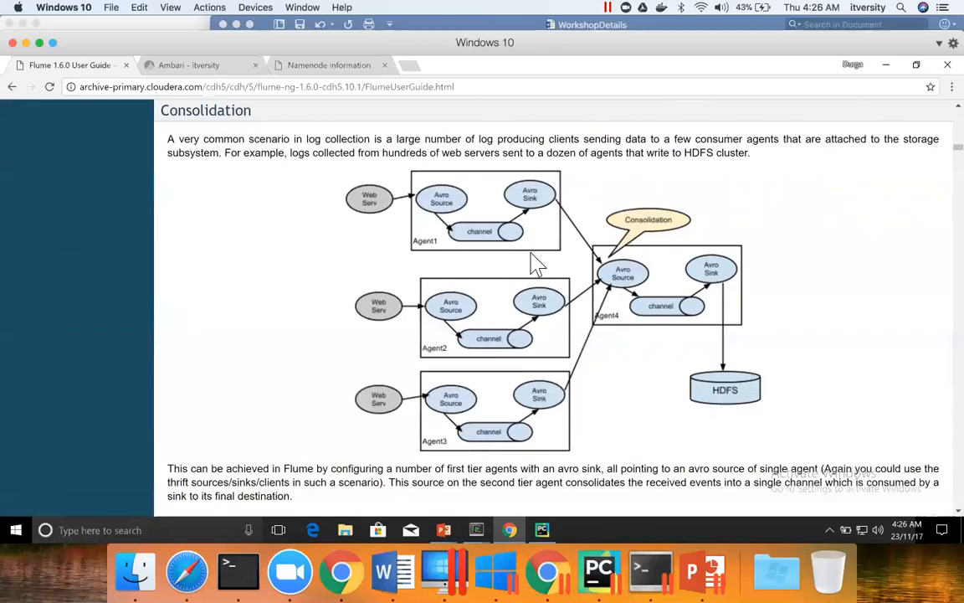
{"action": "mouse_move", "coordinate": [450, 221]}
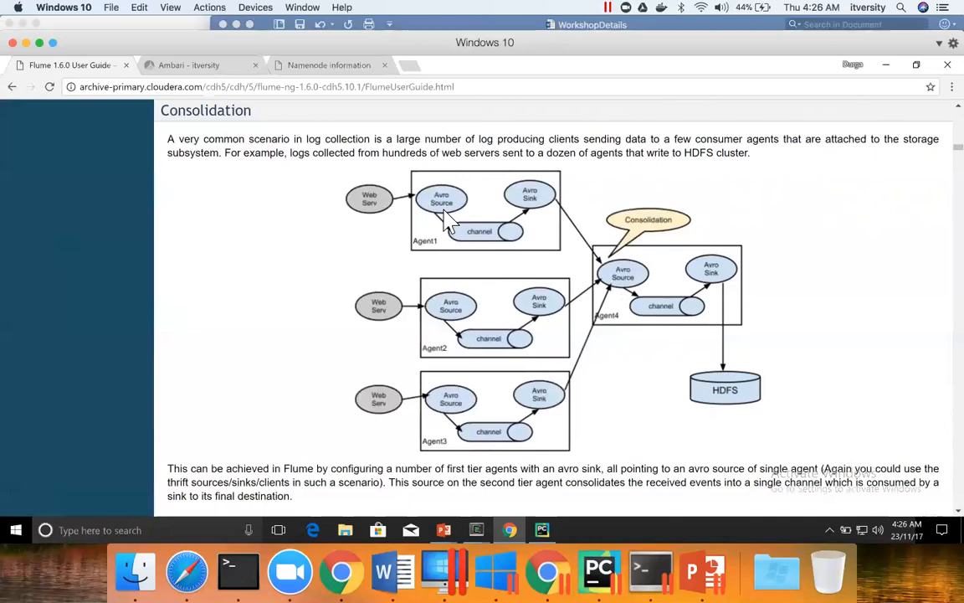
{"action": "mouse_move", "coordinate": [449, 234]}
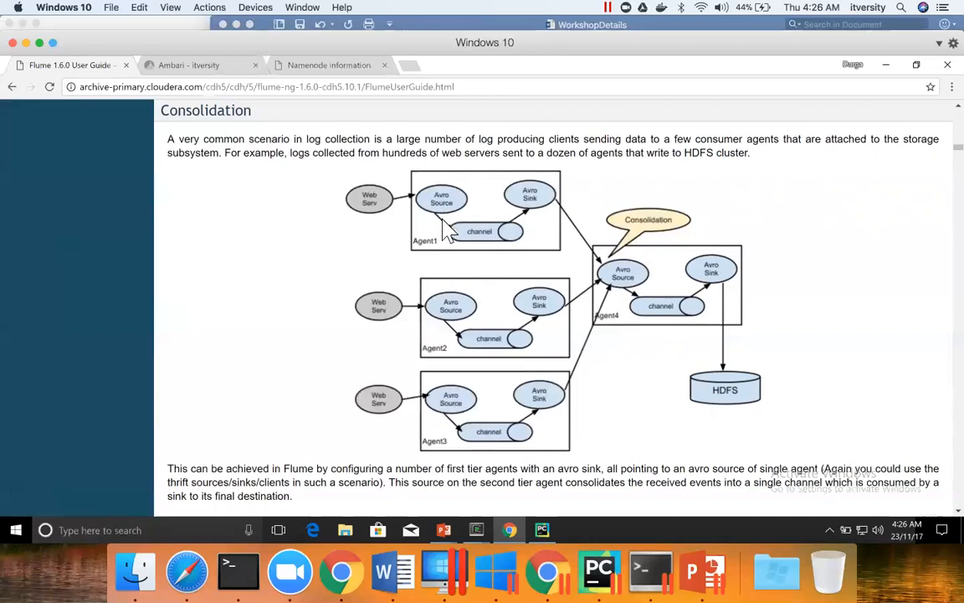
{"action": "mouse_move", "coordinate": [472, 308]}
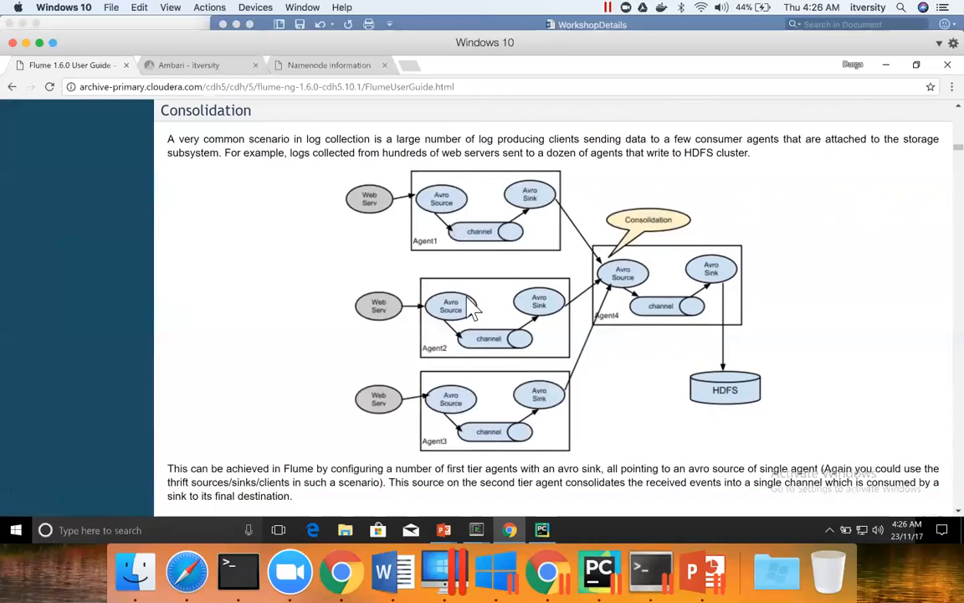
{"action": "mouse_move", "coordinate": [378, 251]}
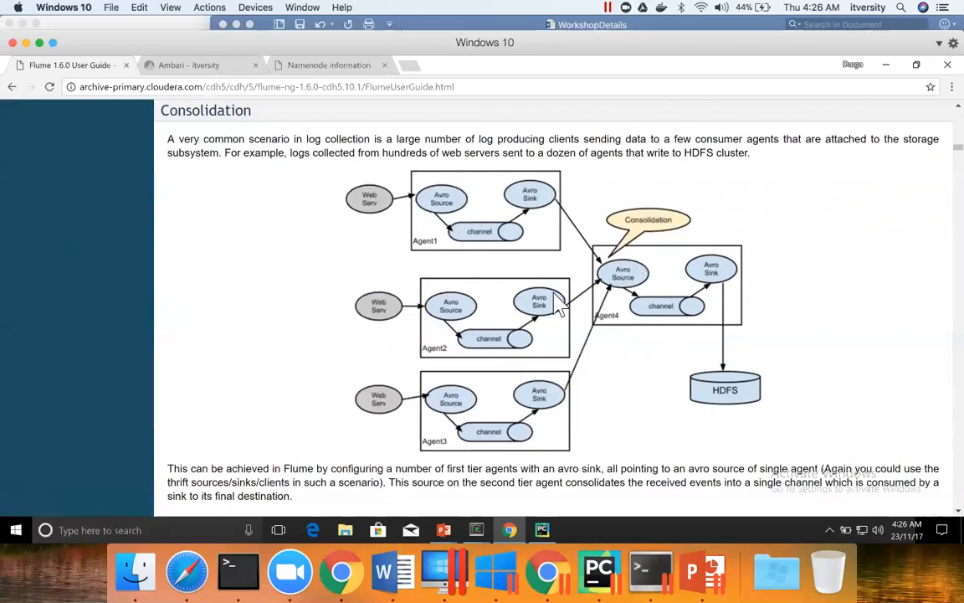
{"action": "mouse_move", "coordinate": [576, 291]}
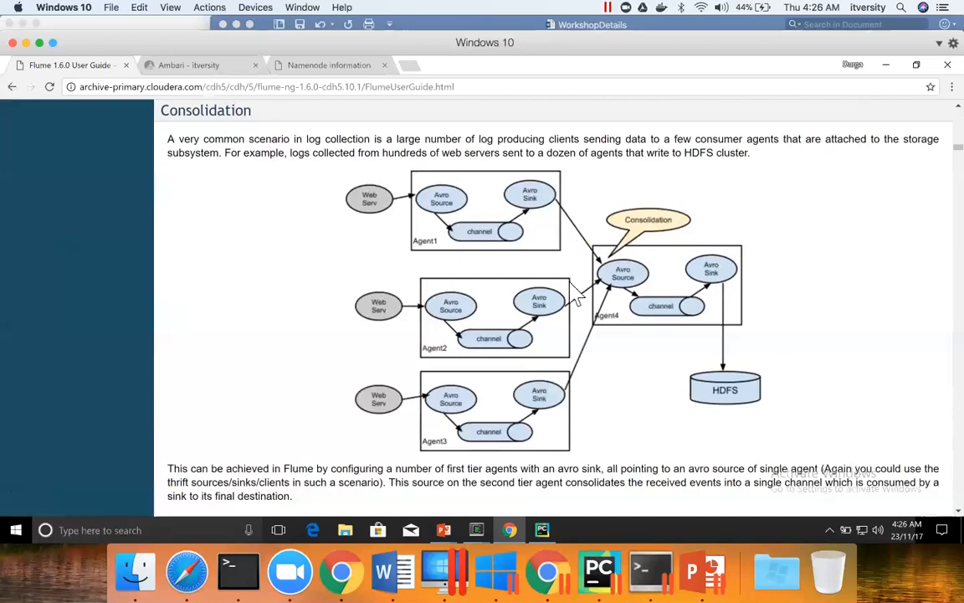
{"action": "mouse_move", "coordinate": [690, 293]}
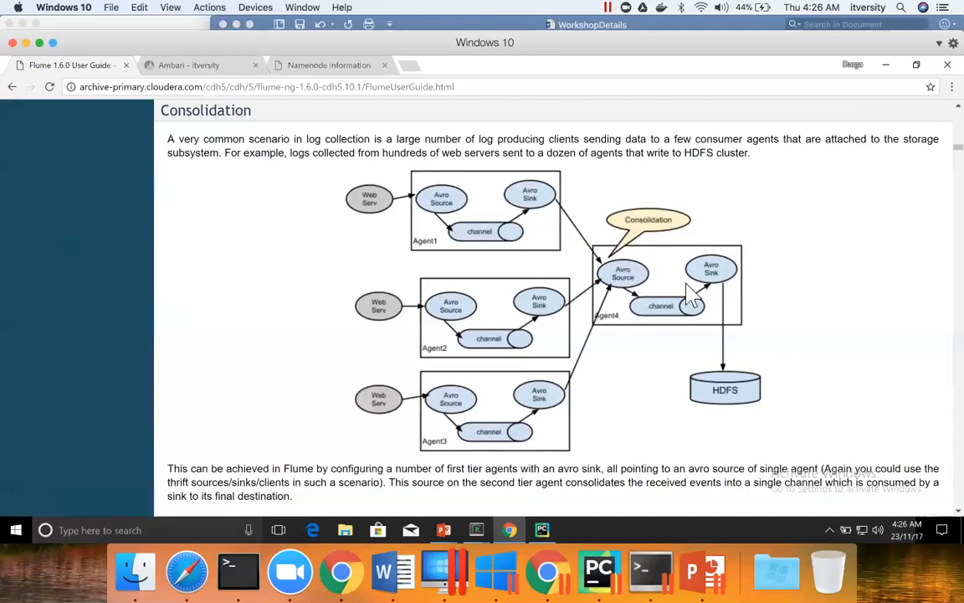
{"action": "mouse_move", "coordinate": [663, 325]}
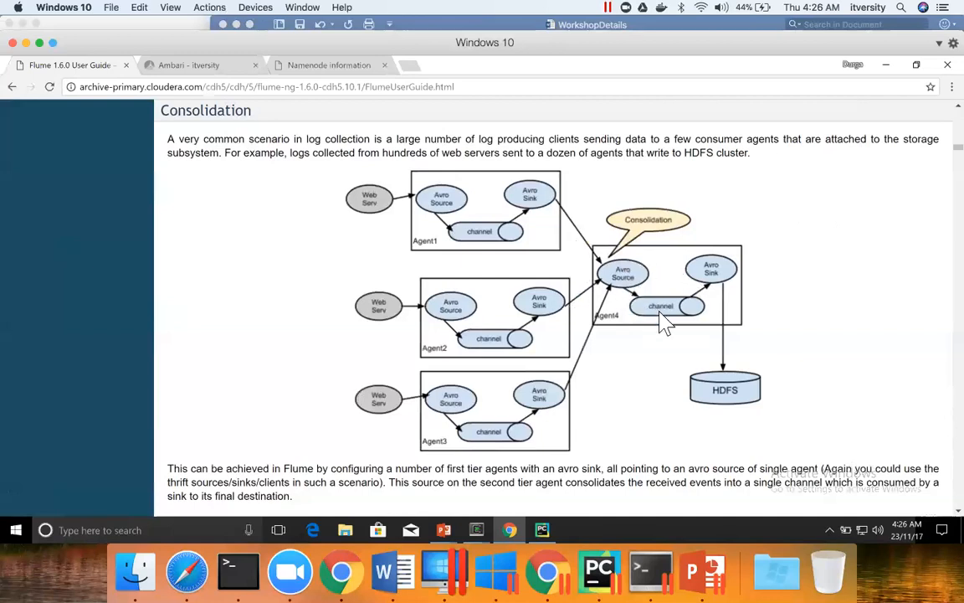
{"action": "mouse_move", "coordinate": [730, 371]}
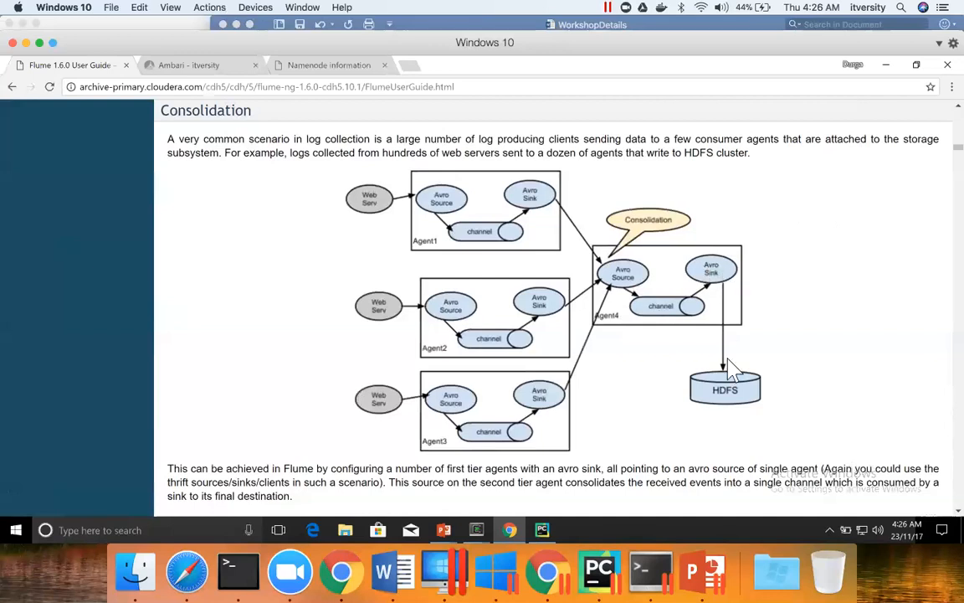
{"action": "mouse_move", "coordinate": [712, 268]}
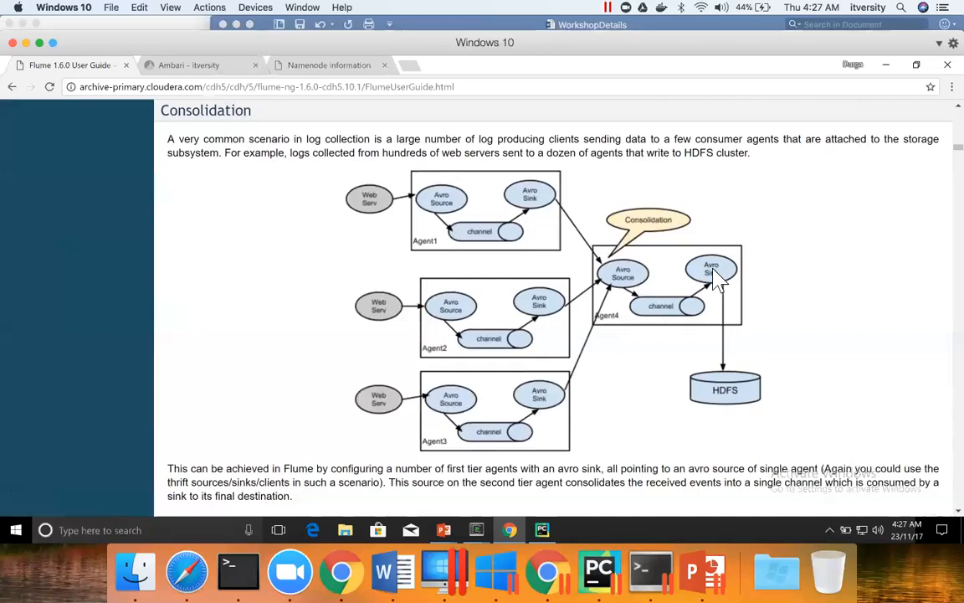
{"action": "mouse_move", "coordinate": [720, 281]}
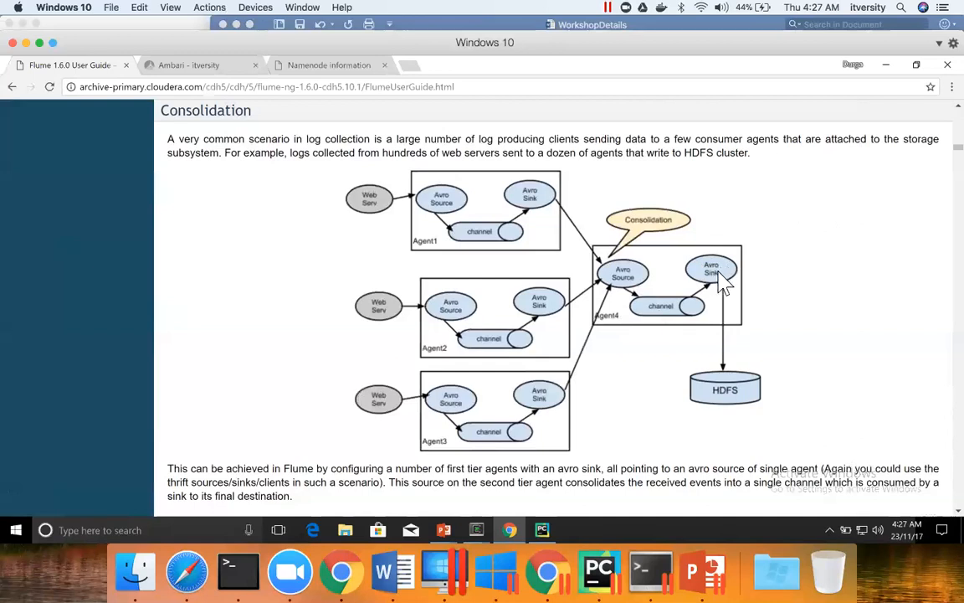
{"action": "mouse_move", "coordinate": [735, 393]}
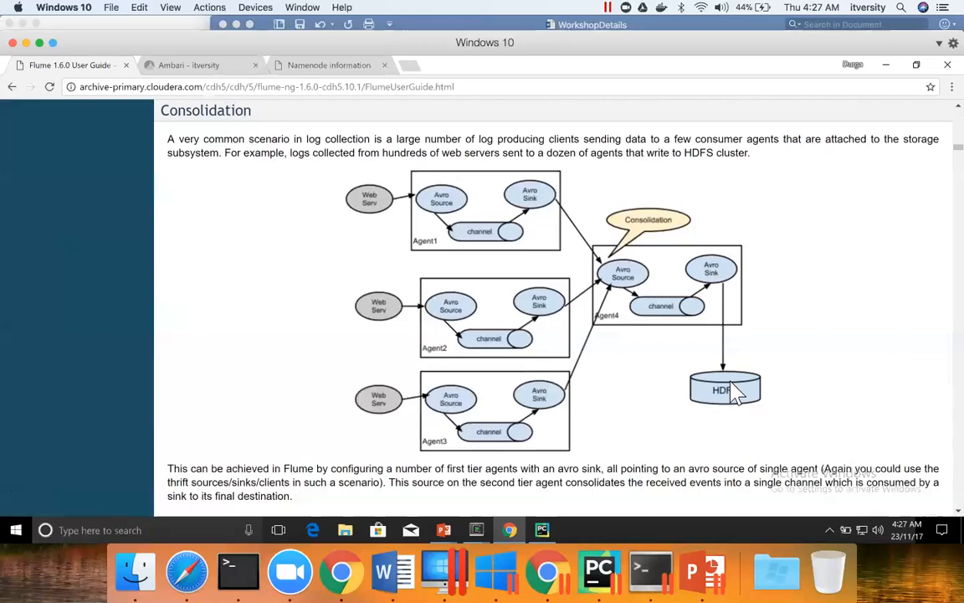
{"action": "mouse_move", "coordinate": [737, 291]}
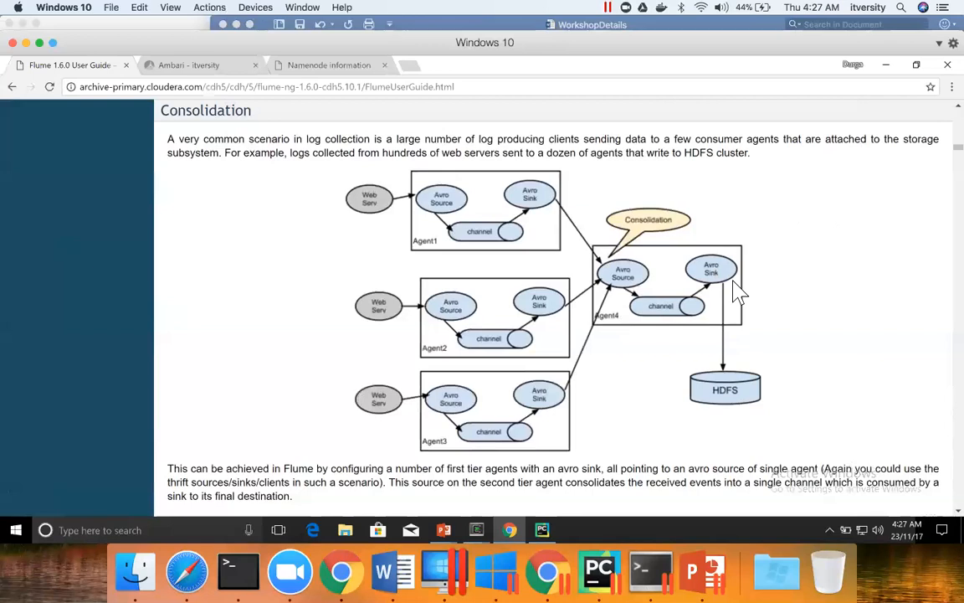
{"action": "mouse_move", "coordinate": [720, 283]}
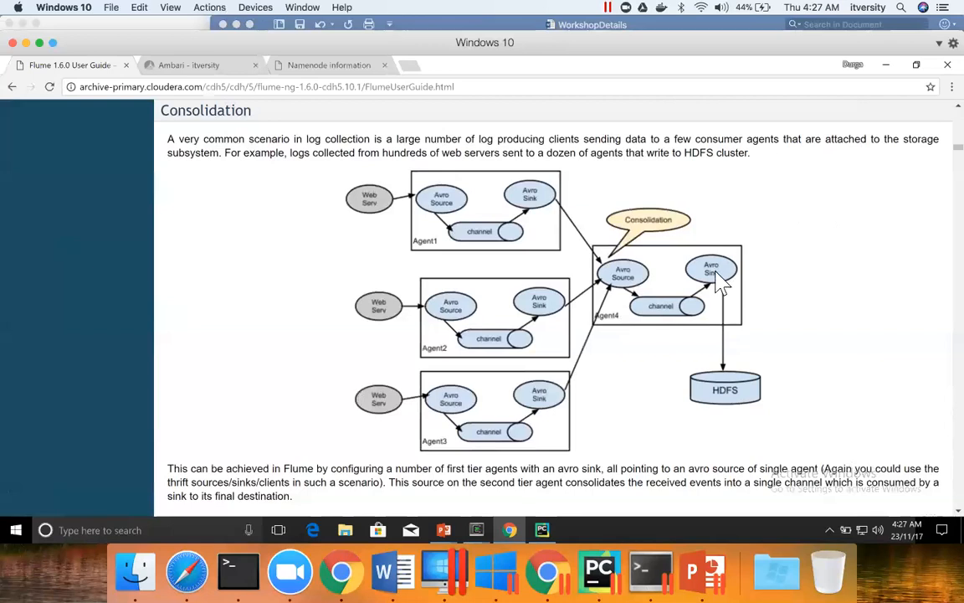
{"action": "scroll", "scroll_direction": "down", "scroll_amount": 3}
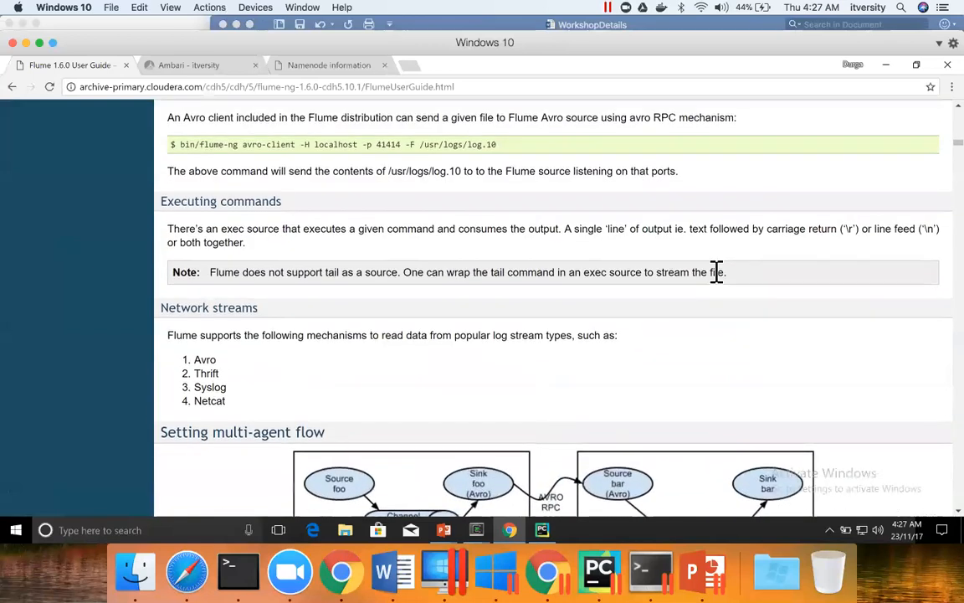
- Scroll down to the Multiplexing the flow section with agent foo fanning out to several sinks
{"action": "scroll", "scroll_direction": "down", "scroll_amount": 3}
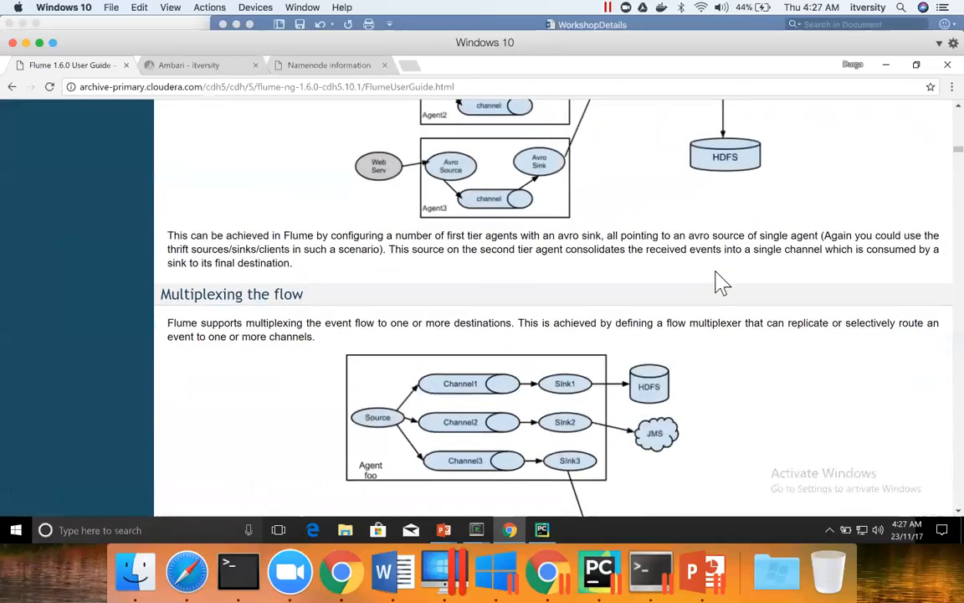
{"action": "mouse_move", "coordinate": [675, 291]}
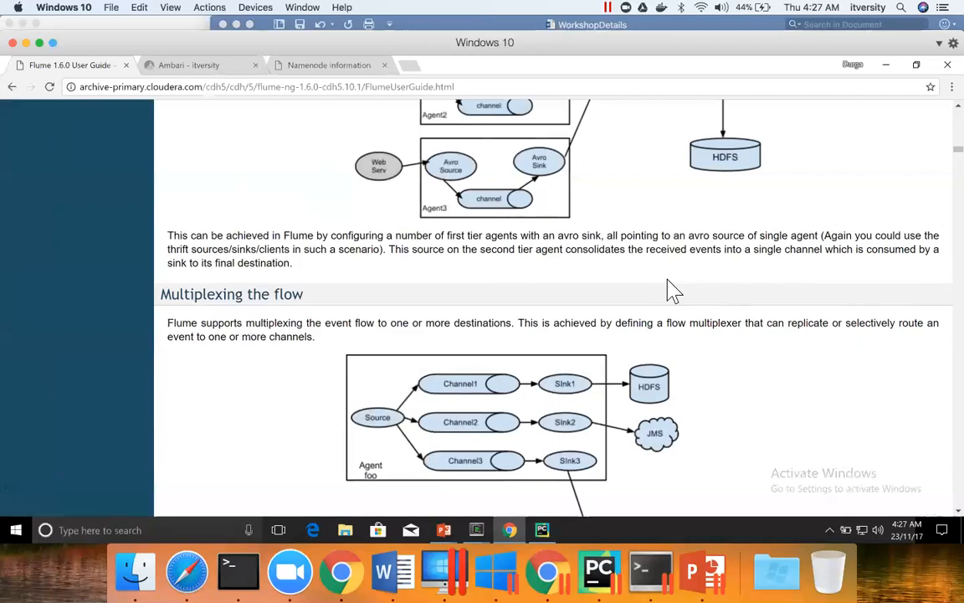
{"action": "scroll", "scroll_direction": "down", "scroll_amount": 3}
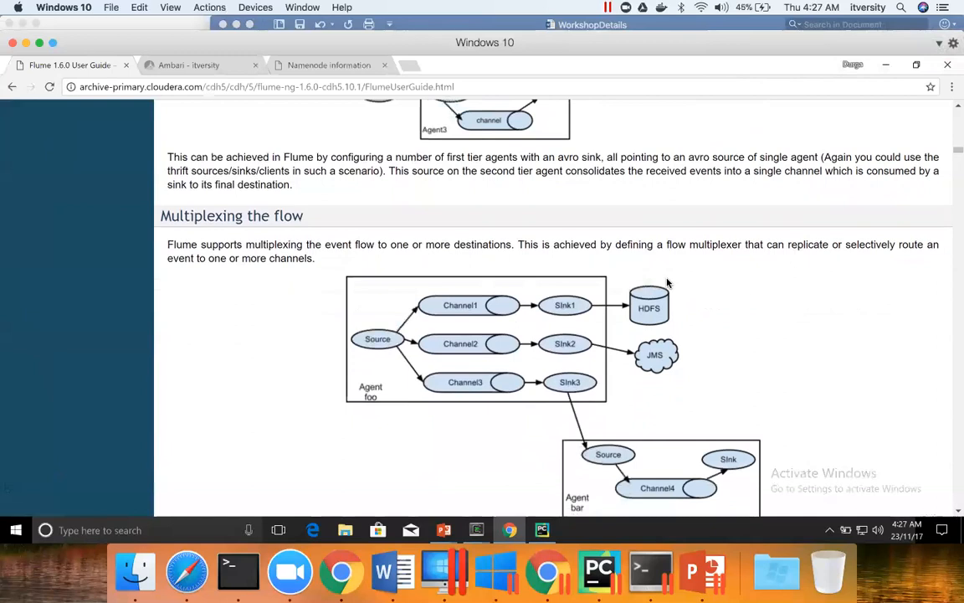
{"action": "scroll", "scroll_direction": "down", "scroll_amount": 3}
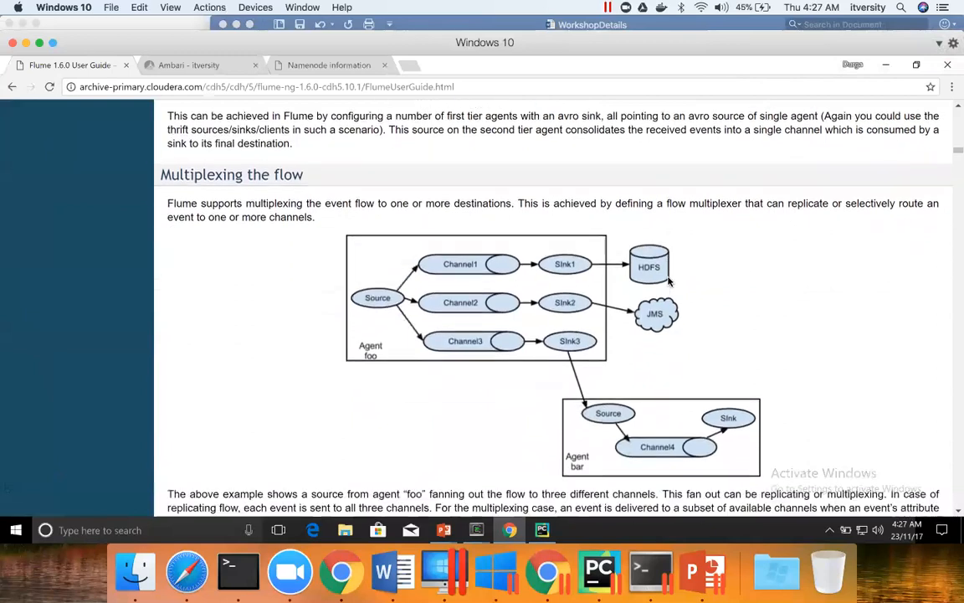
{"action": "scroll", "scroll_direction": "down", "scroll_amount": 3}
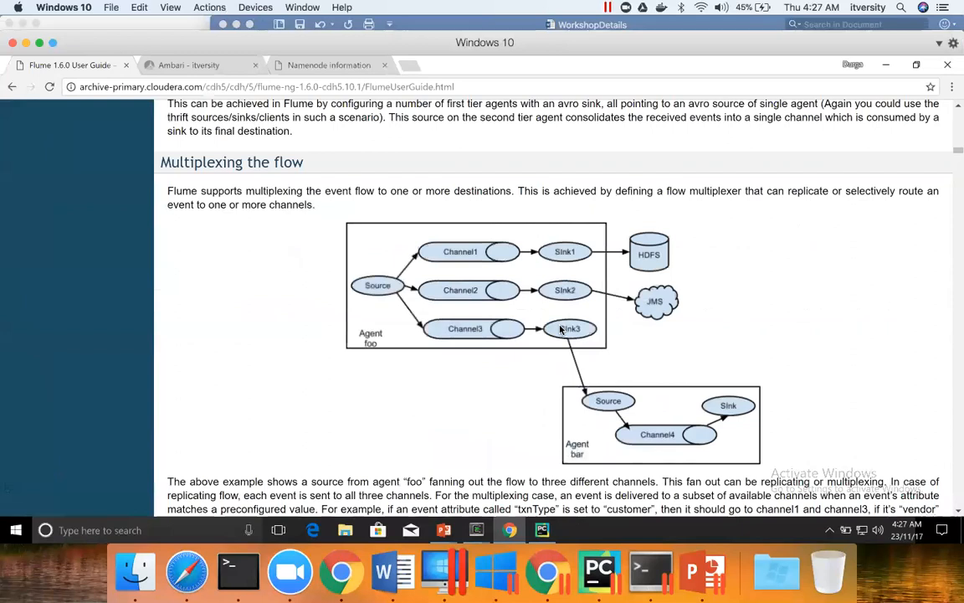
{"action": "mouse_move", "coordinate": [512, 288]}
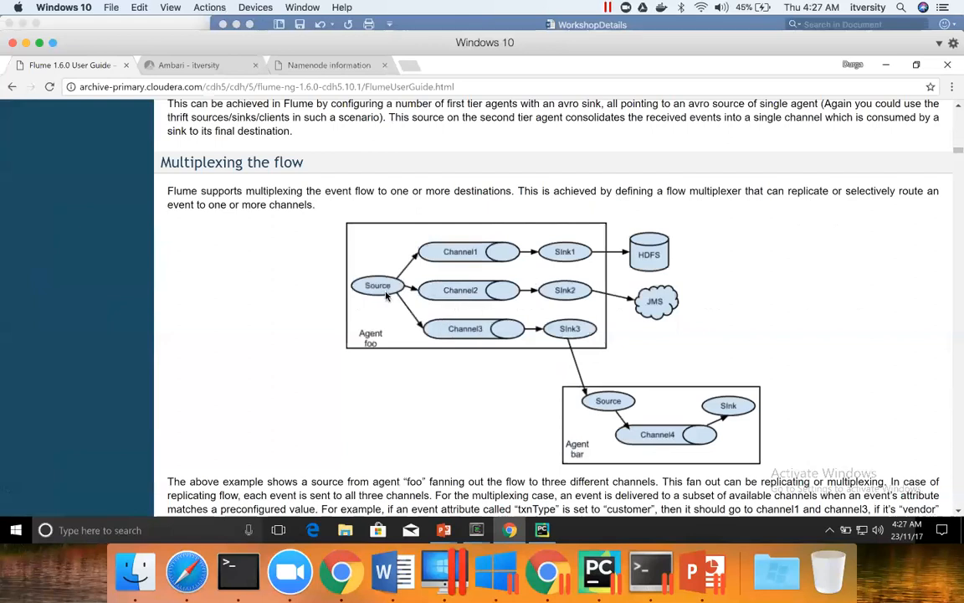
{"action": "mouse_move", "coordinate": [637, 255]}
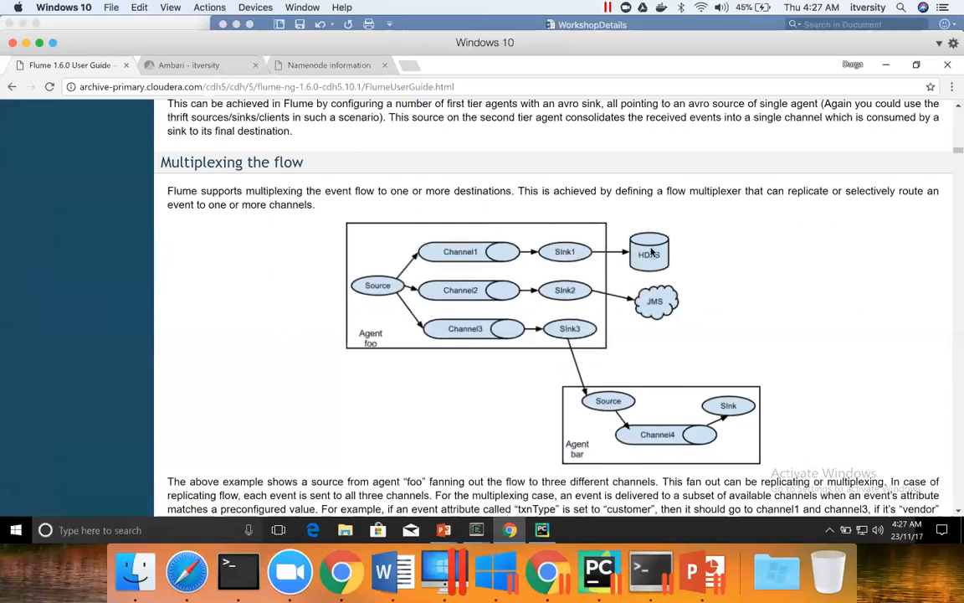
{"action": "mouse_move", "coordinate": [653, 324]}
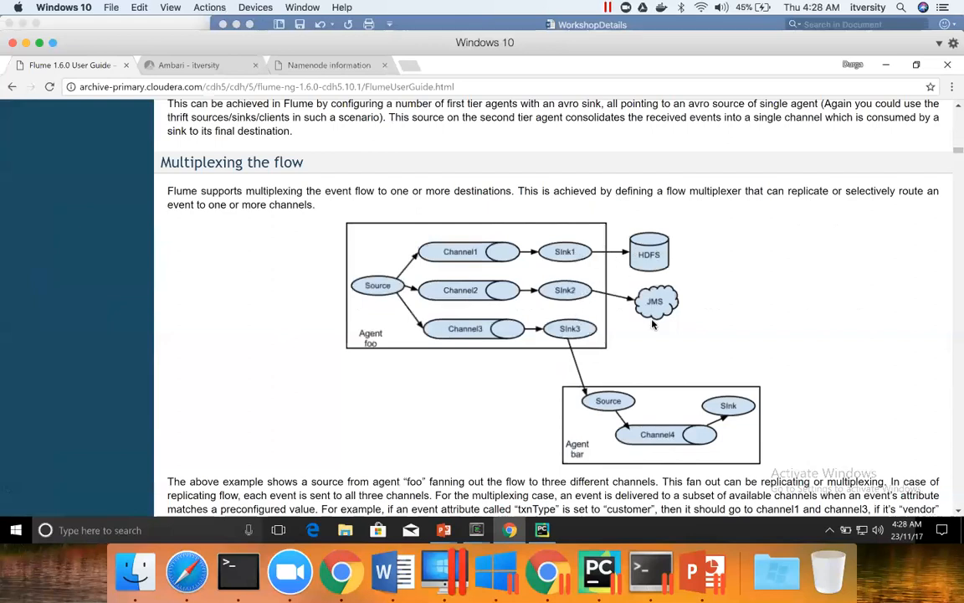
{"action": "mouse_move", "coordinate": [647, 335]}
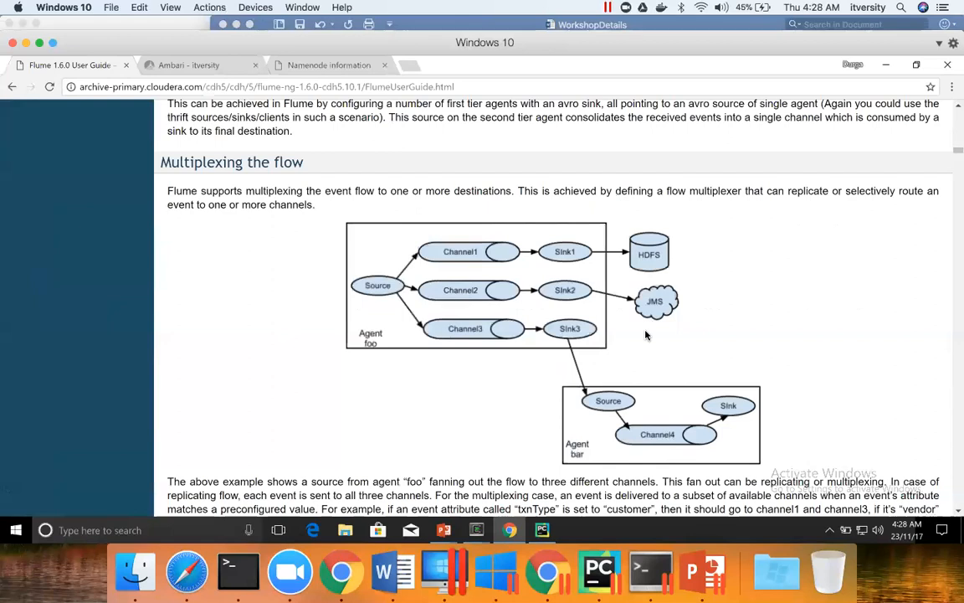
{"action": "mouse_move", "coordinate": [661, 270]}
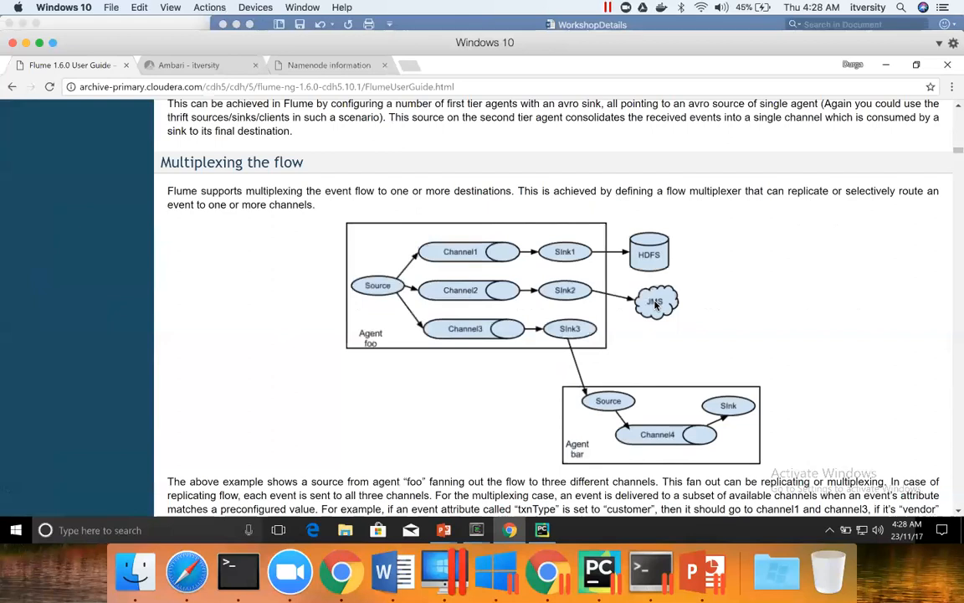
{"action": "mouse_move", "coordinate": [658, 259]}
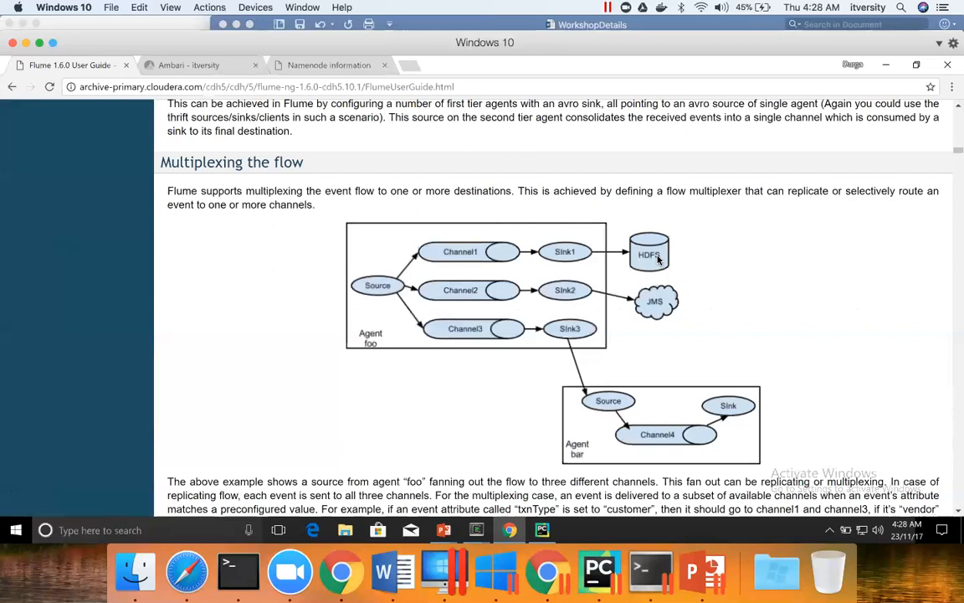
{"action": "mouse_move", "coordinate": [595, 275]}
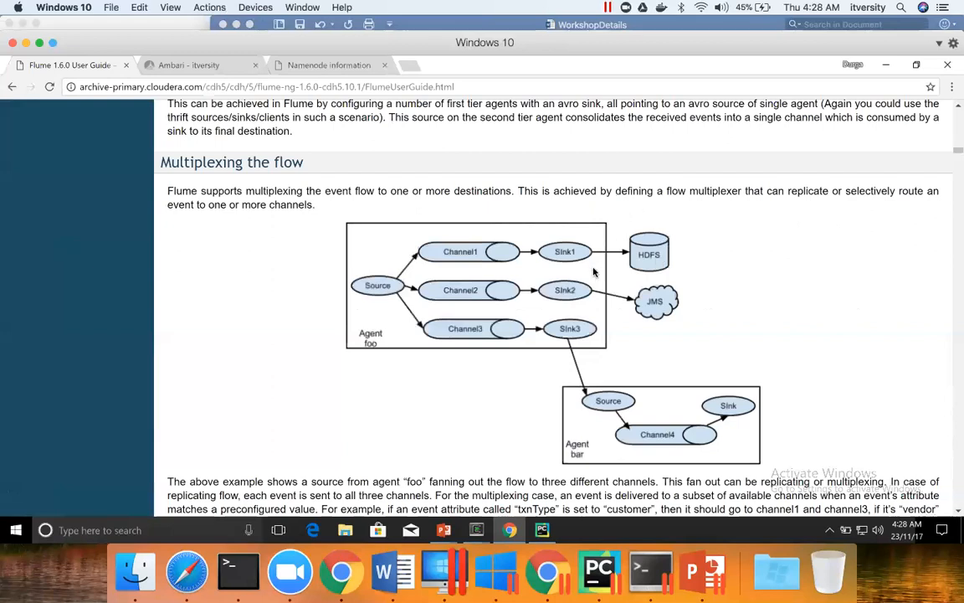
{"action": "mouse_move", "coordinate": [587, 262]}
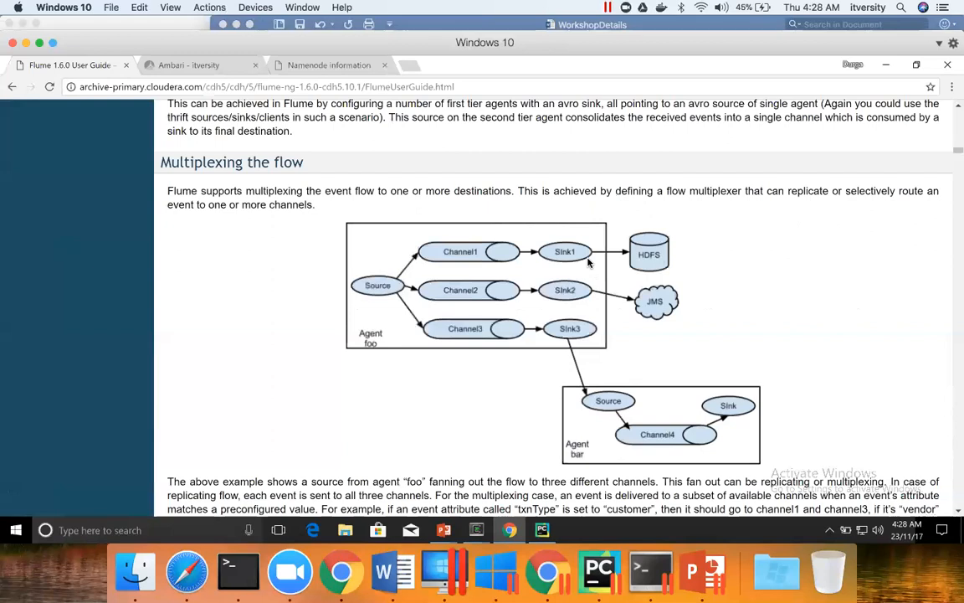
{"action": "mouse_move", "coordinate": [646, 262]}
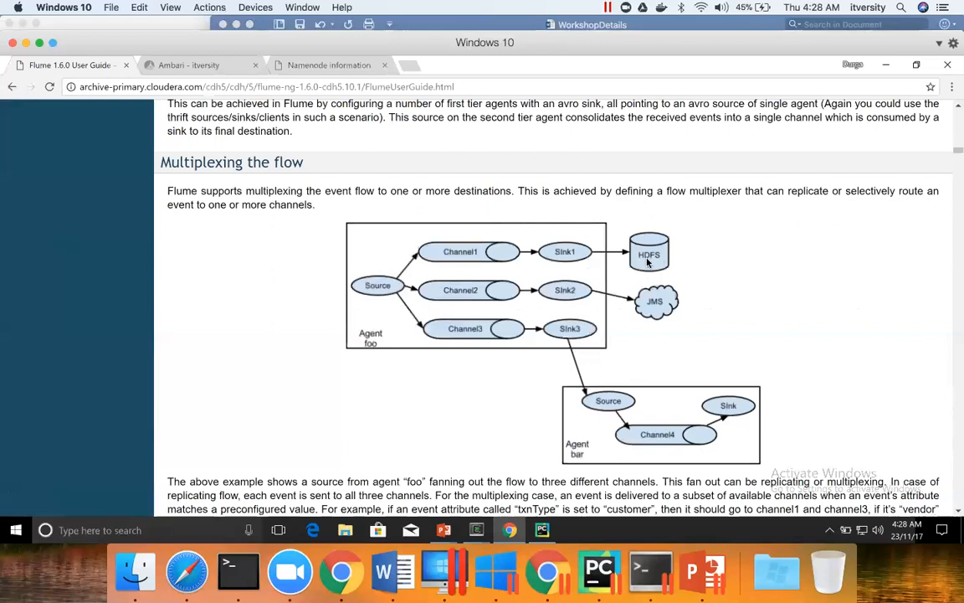
{"action": "mouse_move", "coordinate": [668, 275]}
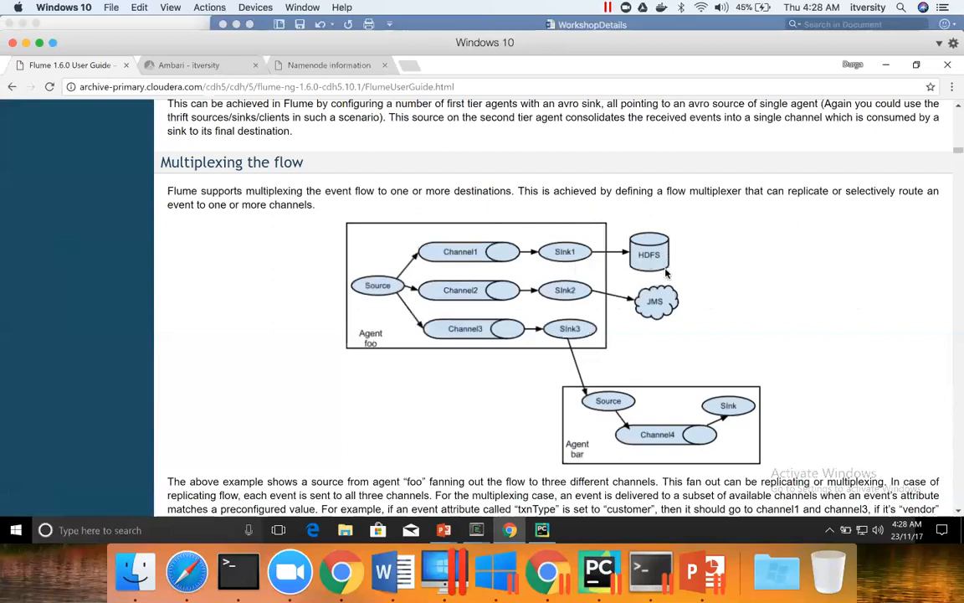
{"action": "mouse_move", "coordinate": [673, 298]}
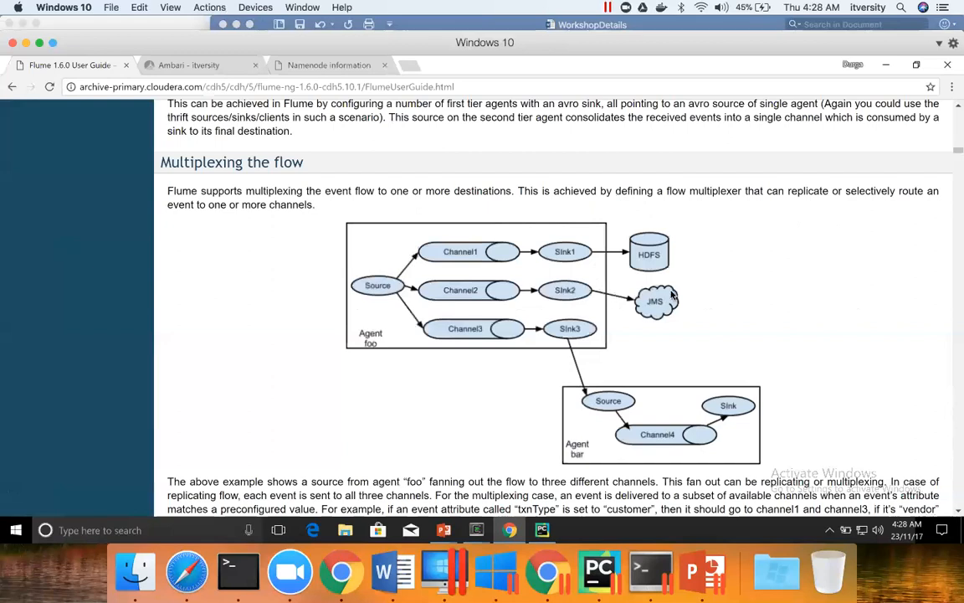
{"action": "mouse_move", "coordinate": [676, 312]}
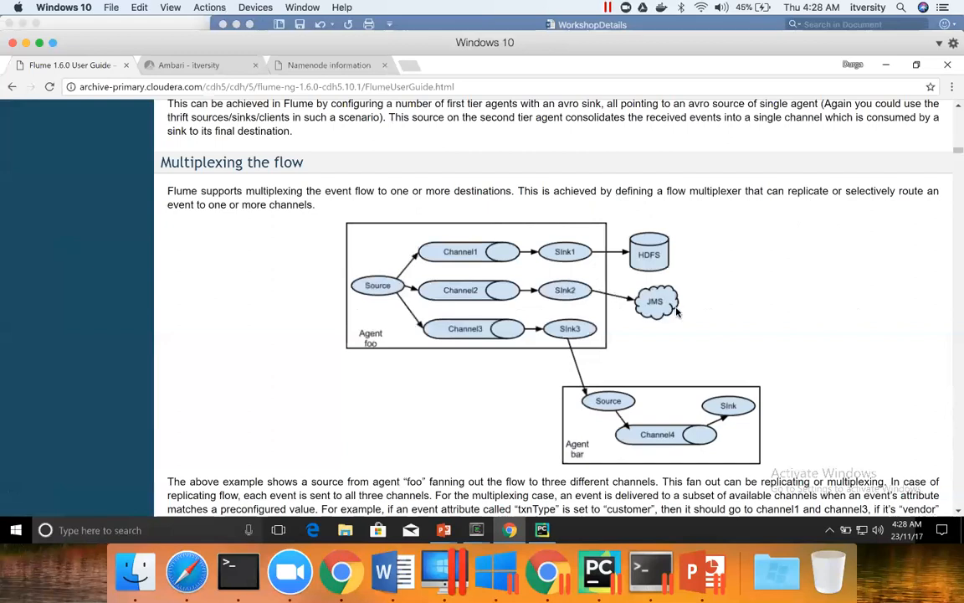
{"action": "mouse_move", "coordinate": [710, 313]}
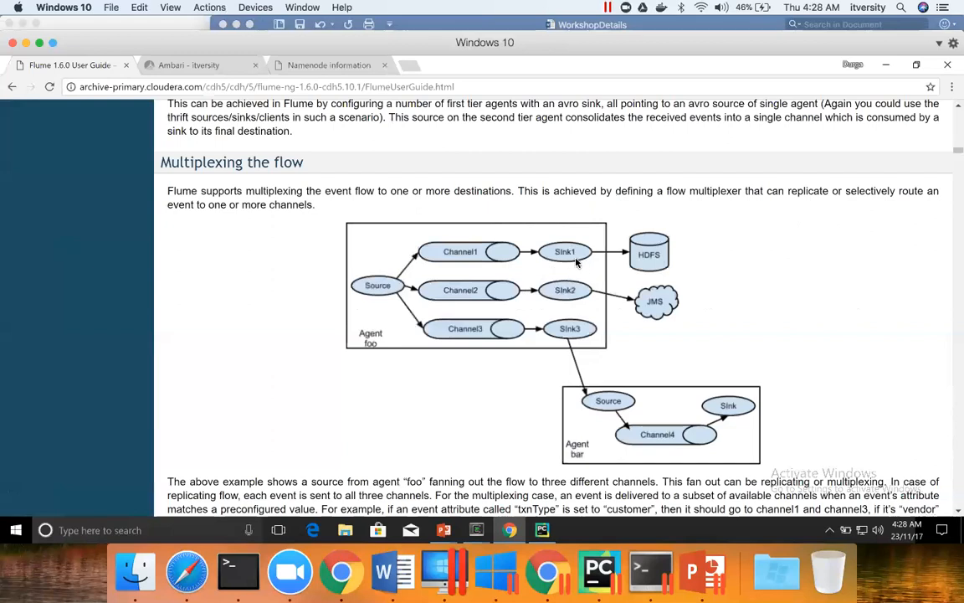
{"action": "mouse_move", "coordinate": [577, 259]}
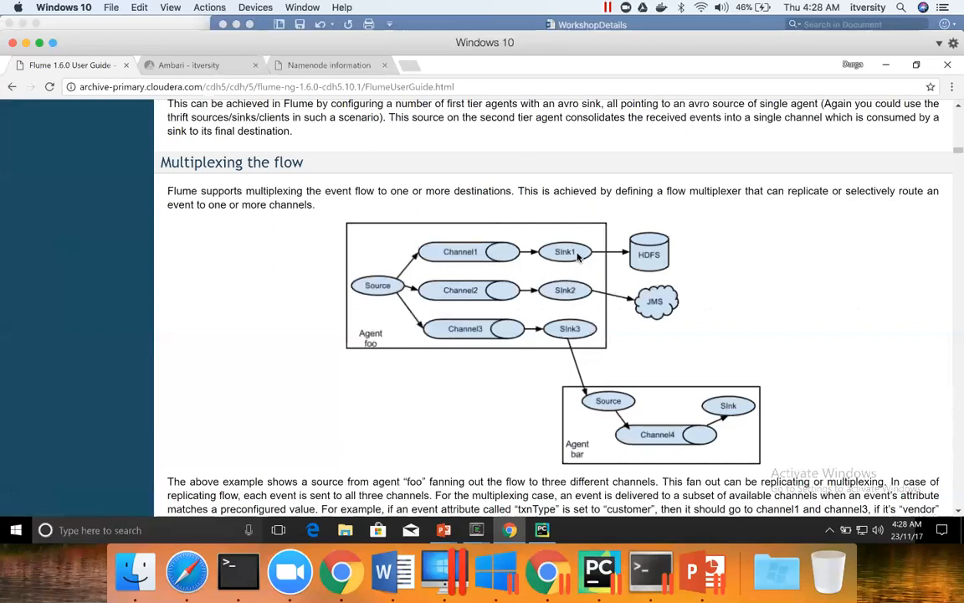
{"action": "mouse_move", "coordinate": [516, 265]}
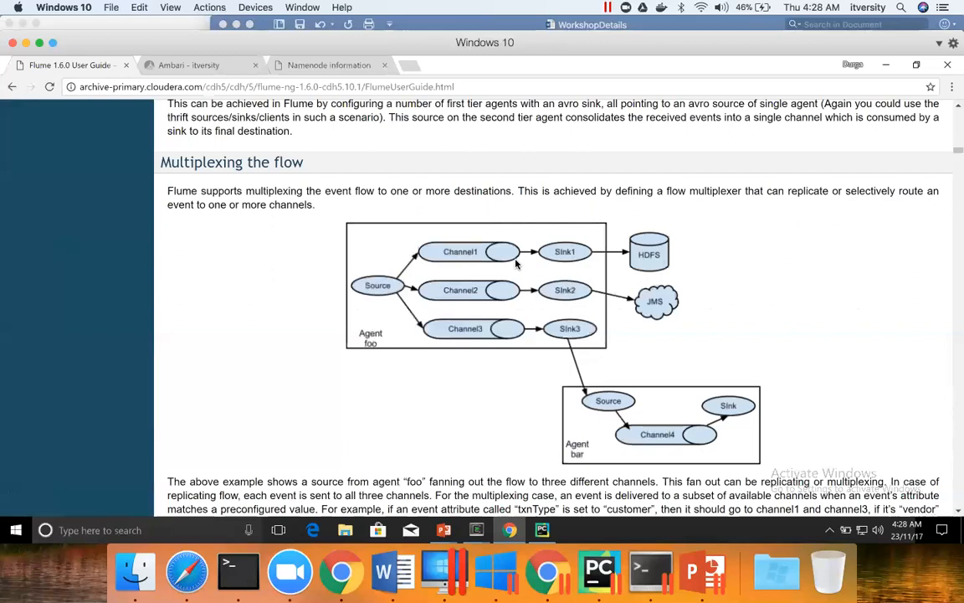
{"action": "mouse_move", "coordinate": [576, 254]}
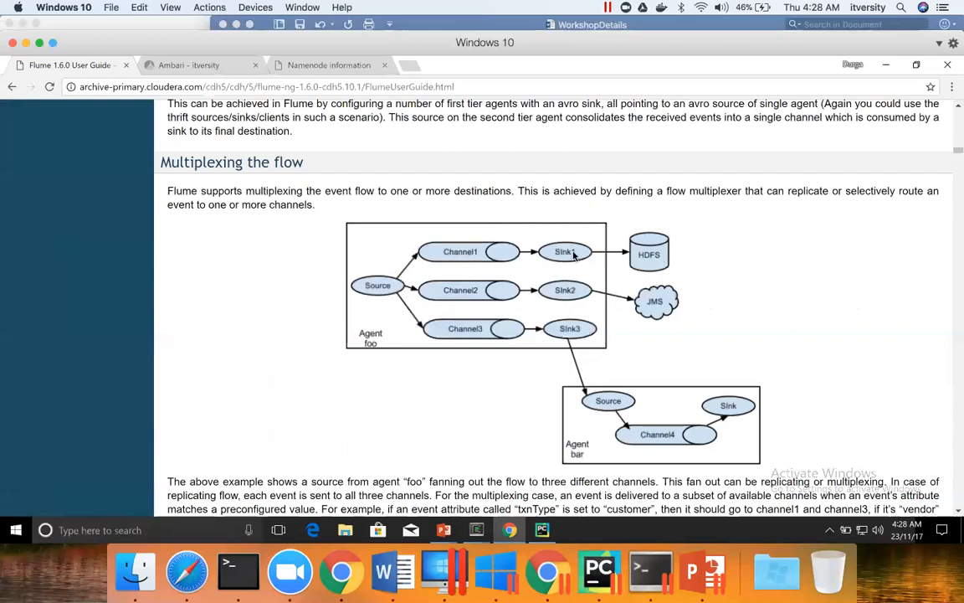
{"action": "mouse_move", "coordinate": [499, 253]}
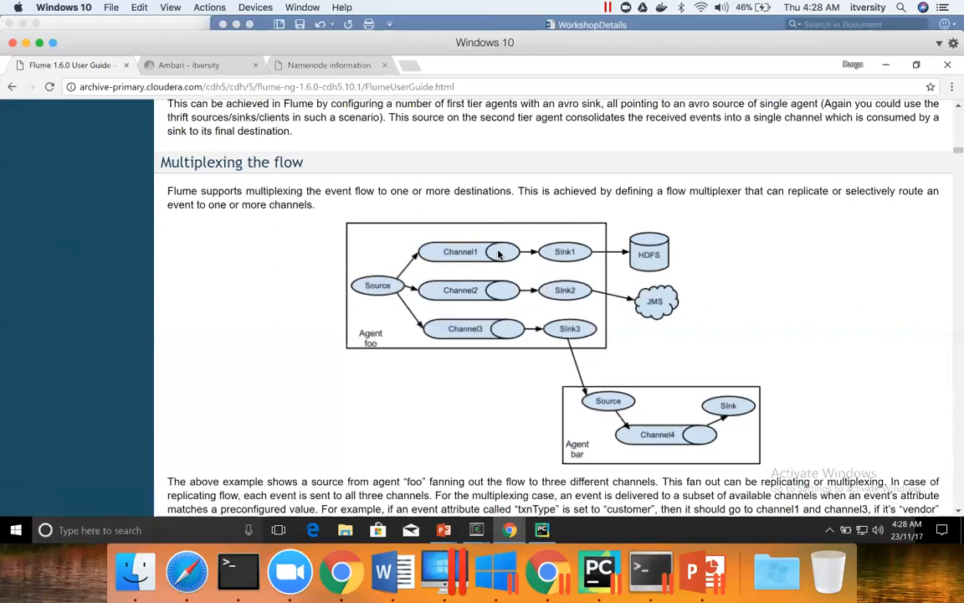
{"action": "mouse_move", "coordinate": [388, 288]}
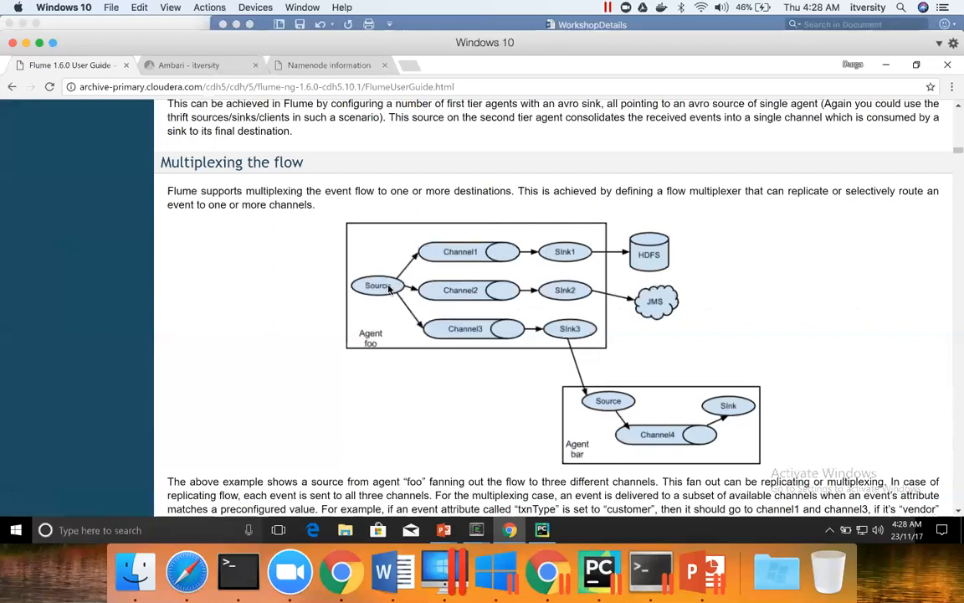
{"action": "mouse_move", "coordinate": [482, 259]}
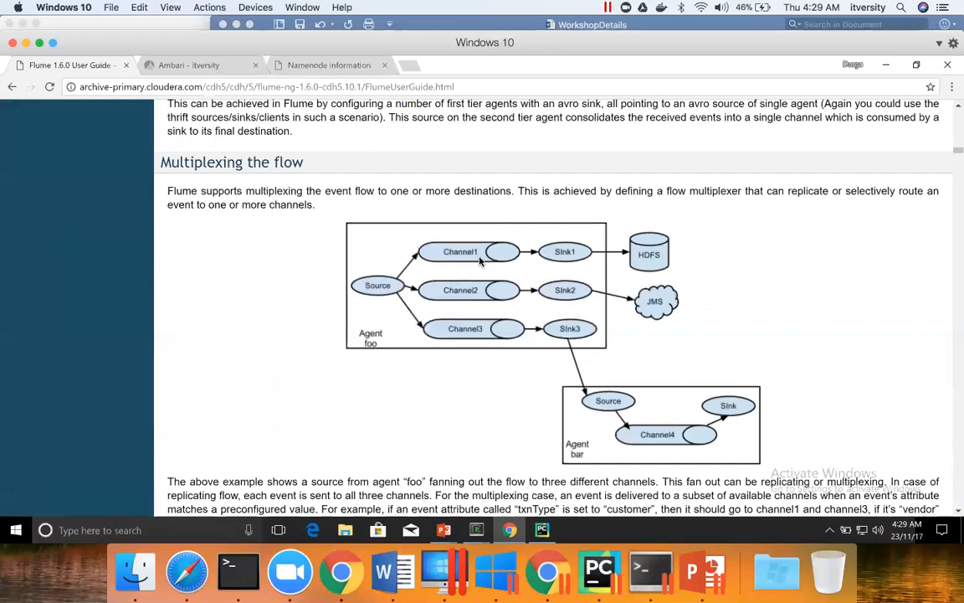
{"action": "mouse_move", "coordinate": [583, 238]}
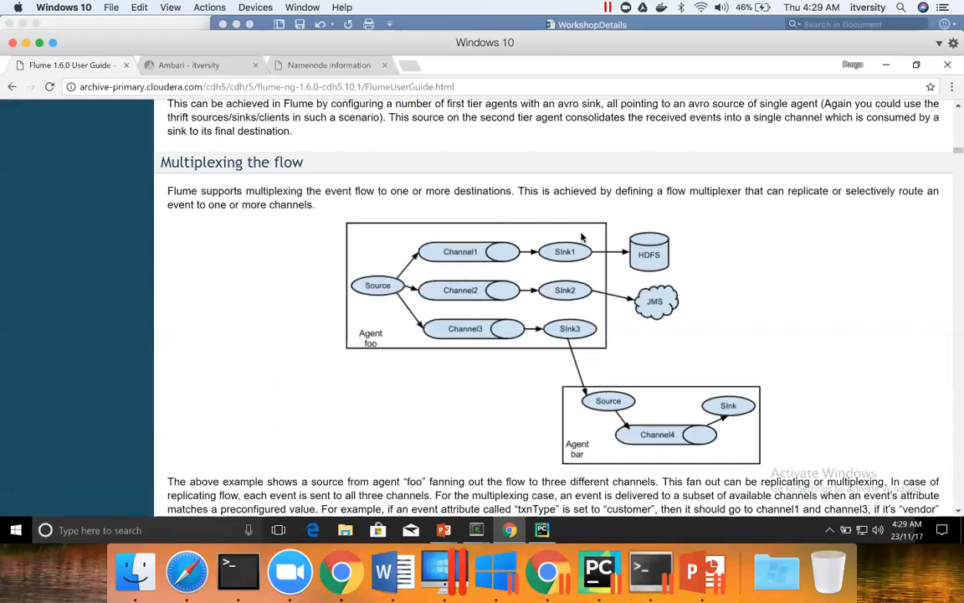
{"action": "mouse_move", "coordinate": [469, 271]}
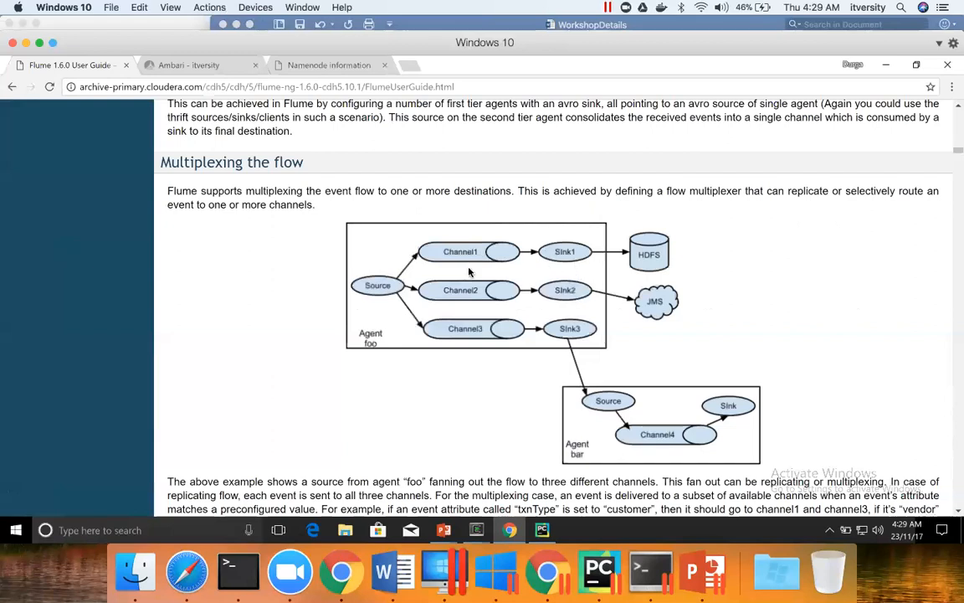
{"action": "mouse_move", "coordinate": [382, 292]}
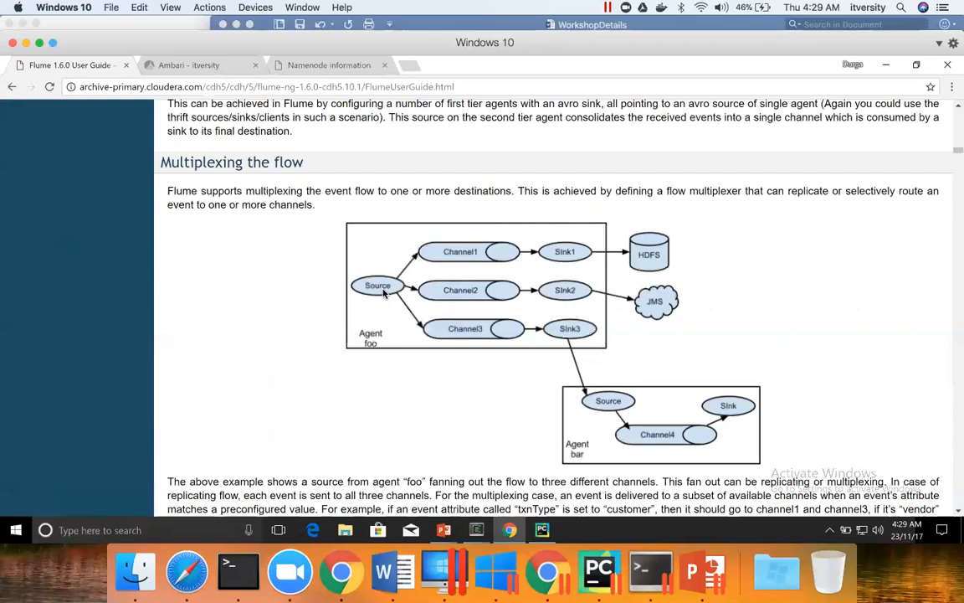
- Scroll further through the guide, then return to the running PowerPoint slide show from the taskbar
{"action": "scroll", "scroll_direction": "down", "scroll_amount": 3}
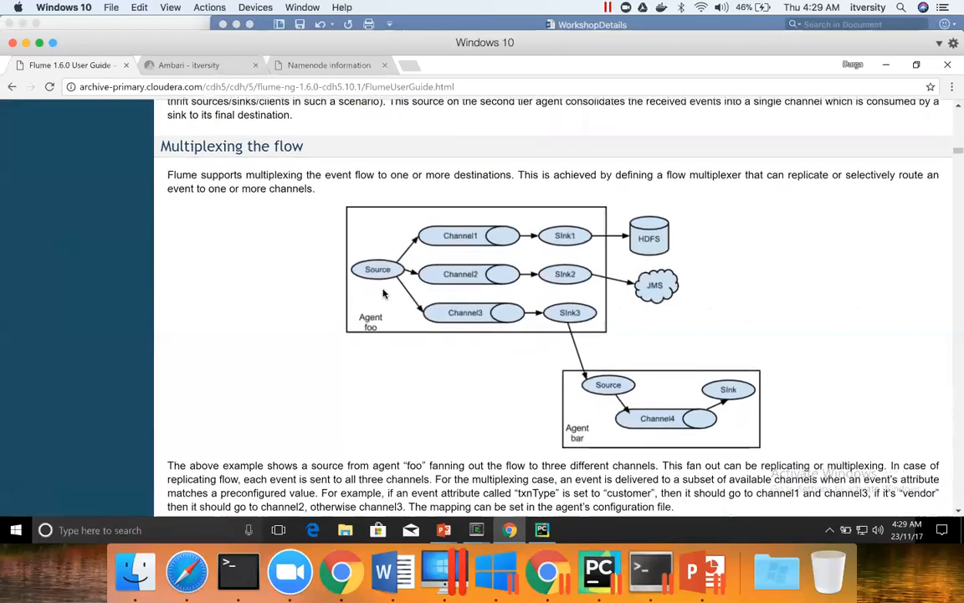
{"action": "scroll", "scroll_direction": "down", "scroll_amount": 3}
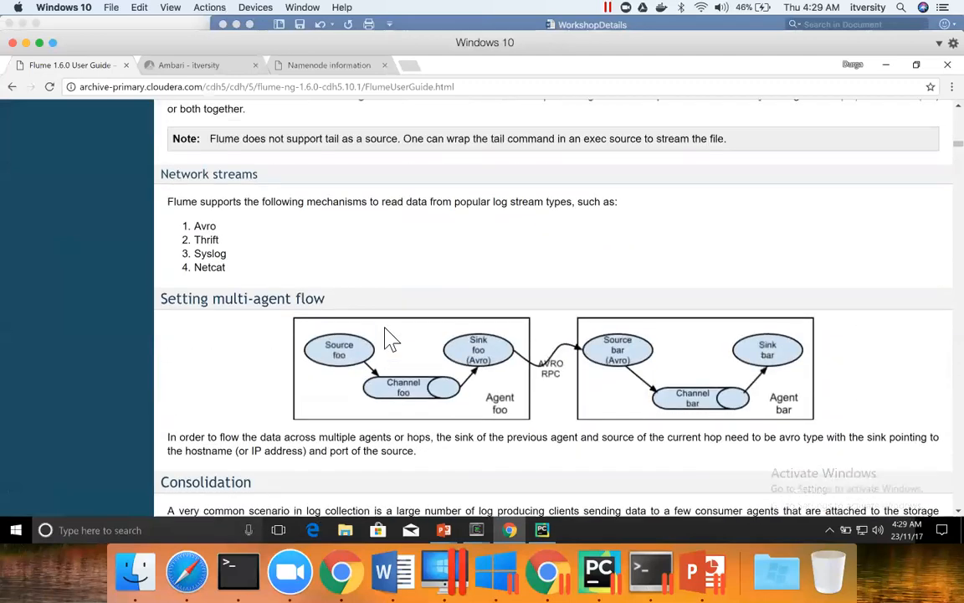
{"action": "scroll", "scroll_direction": "down", "scroll_amount": 3}
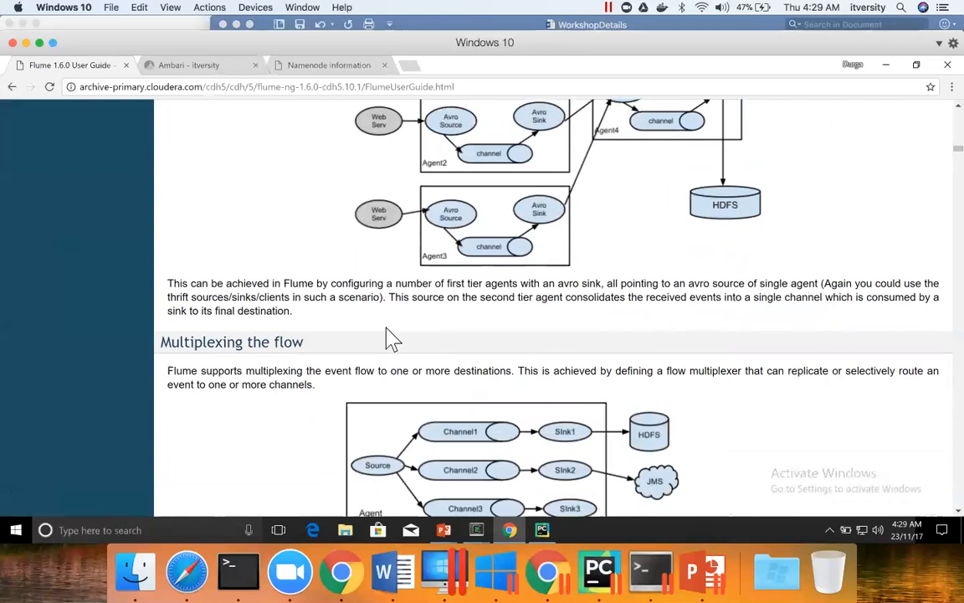
{"action": "mouse_move", "coordinate": [478, 299]}
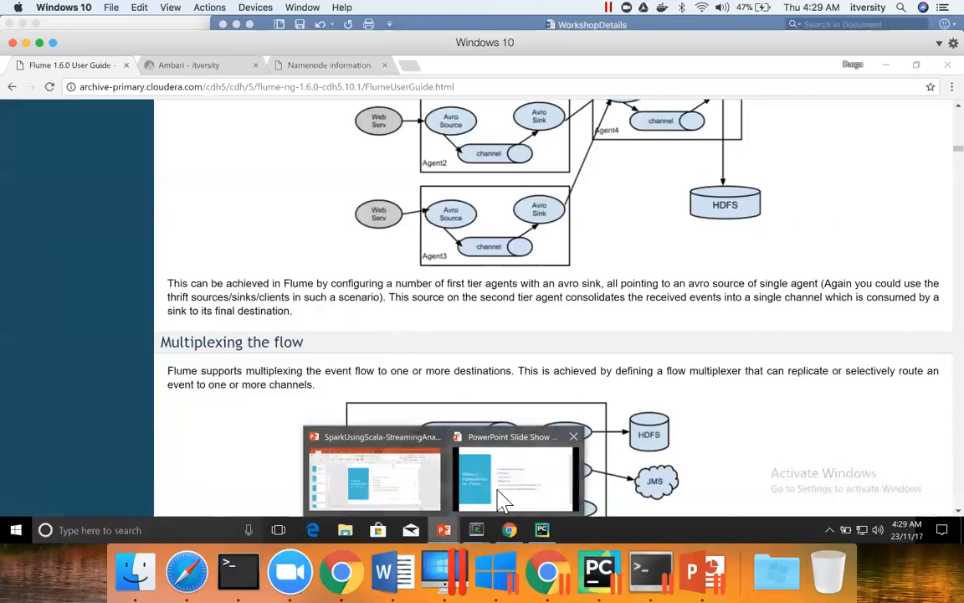
{"action": "left_click", "coordinate": [512, 477]}
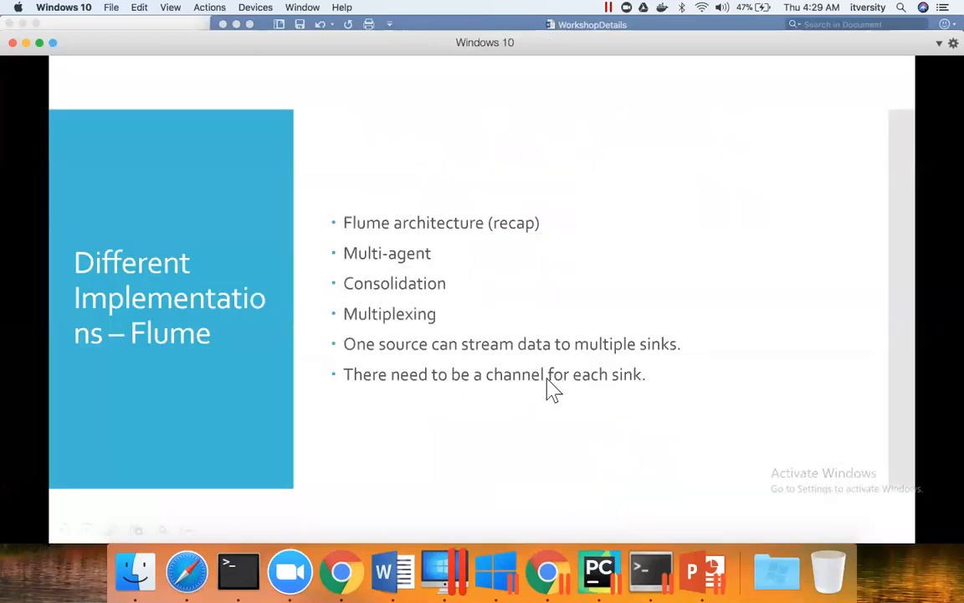
{"action": "mouse_move", "coordinate": [650, 467]}
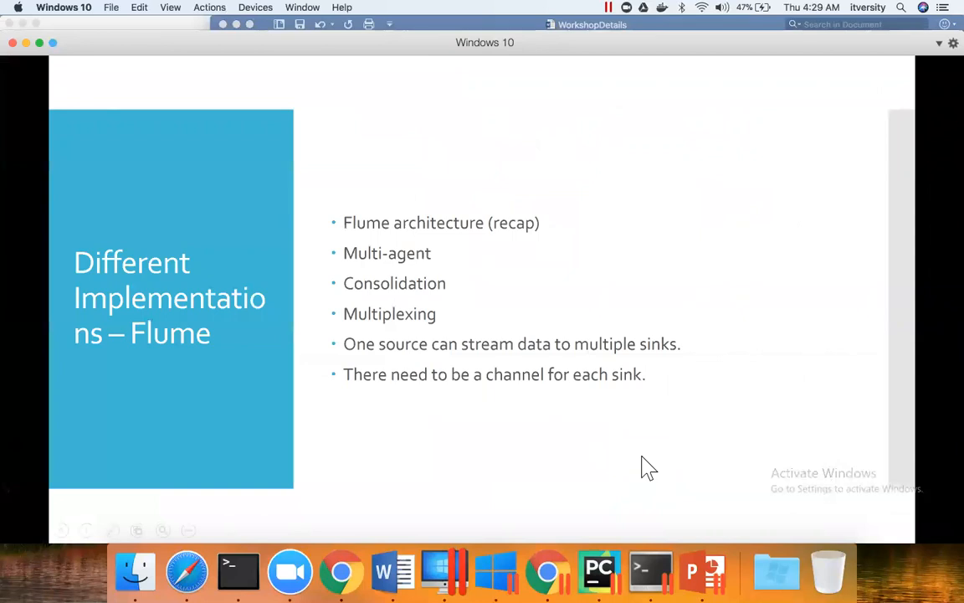
{"action": "mouse_move", "coordinate": [812, 549]}
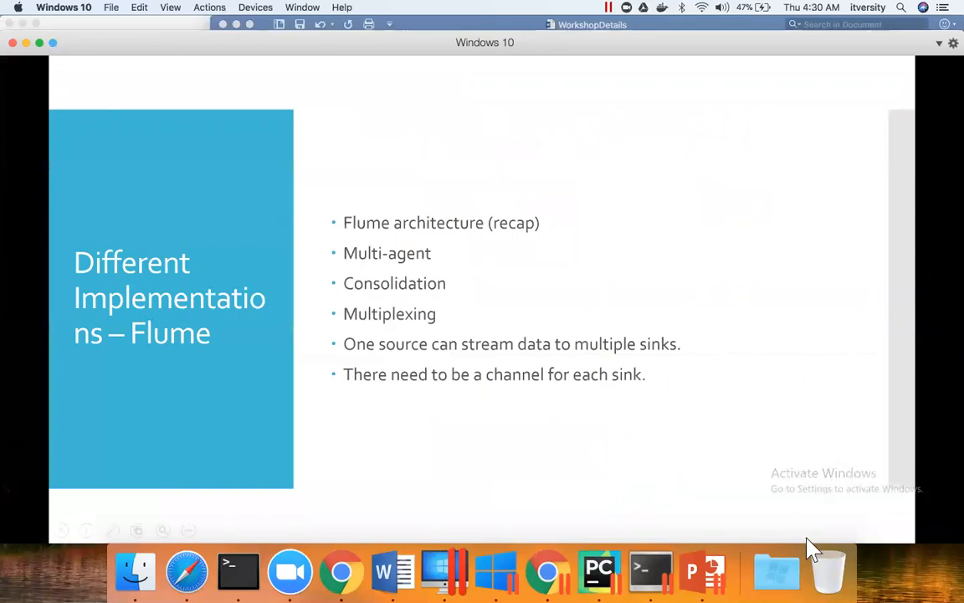